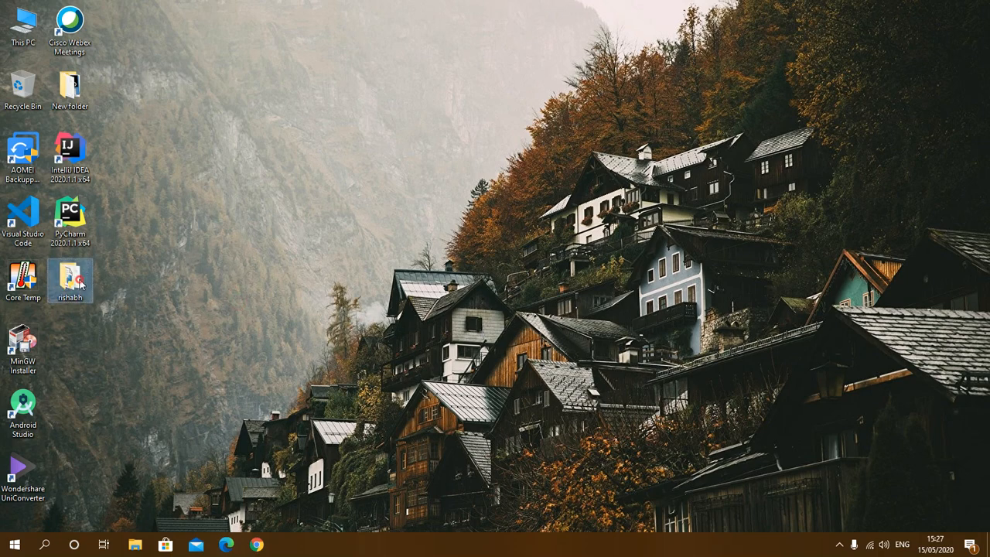
pyautogui.moveTo(539, 292)
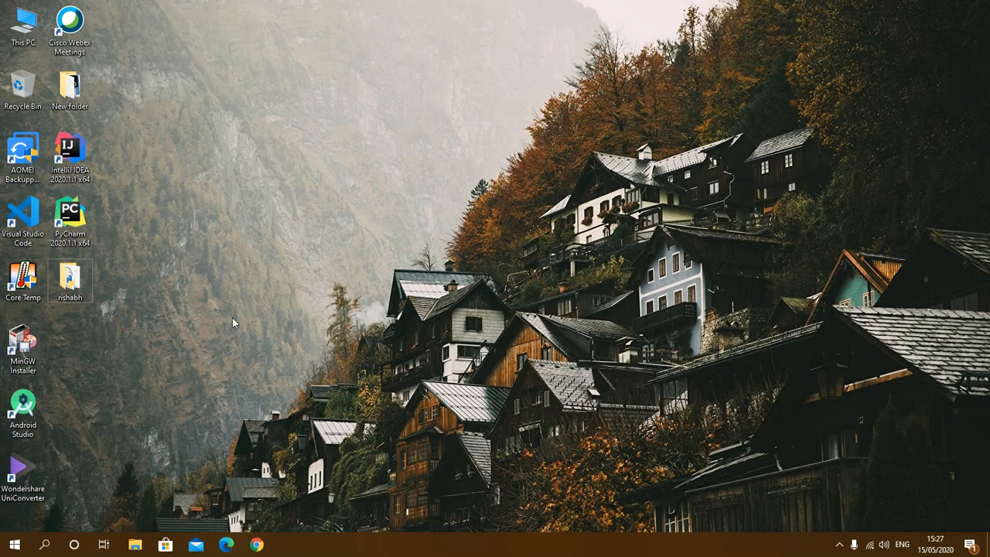
pyautogui.moveTo(243, 321)
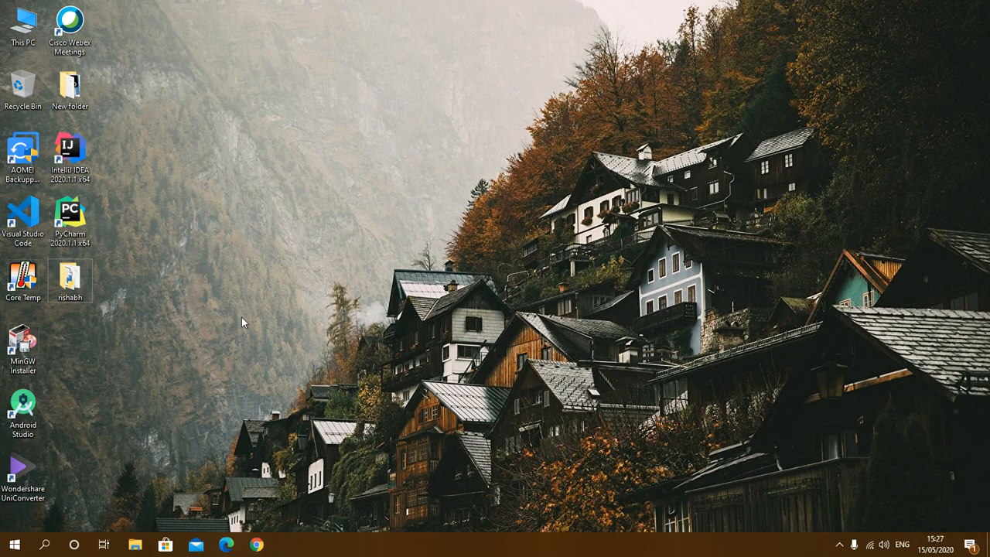
pyautogui.moveTo(253, 82)
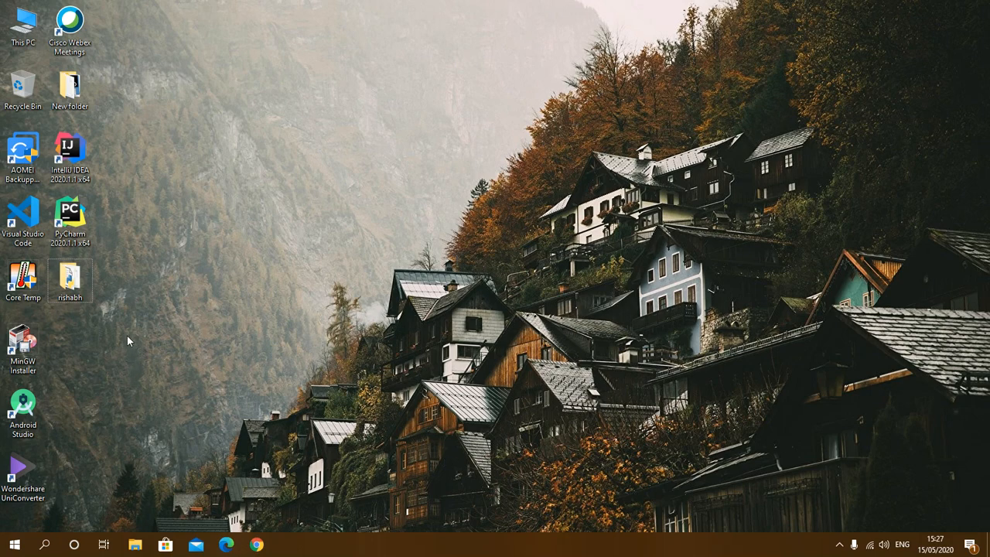
pyautogui.moveTo(229, 332)
pyautogui.write('pypi.')
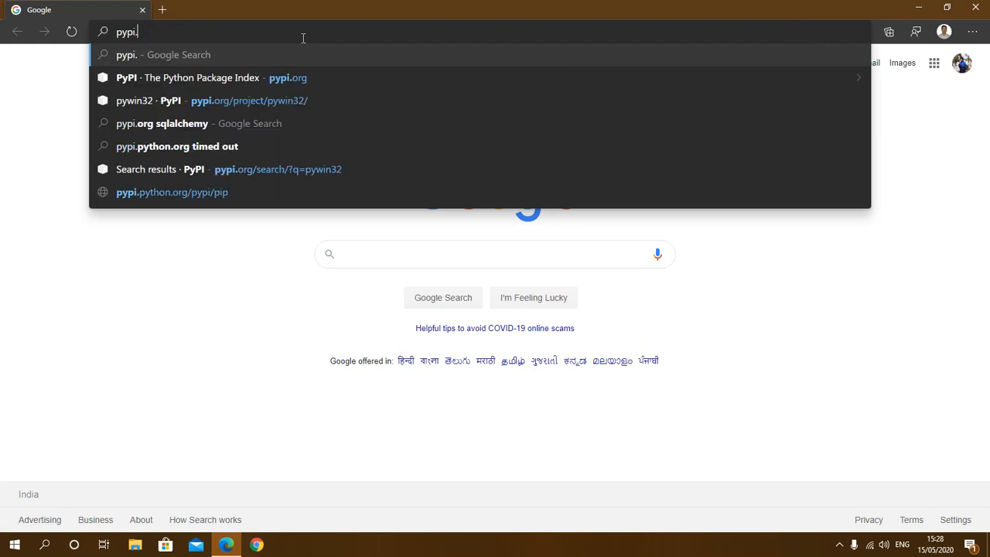
# Search PyPI for pywin32 and land on the pywin32 227 project page.
pyautogui.click(201, 77)
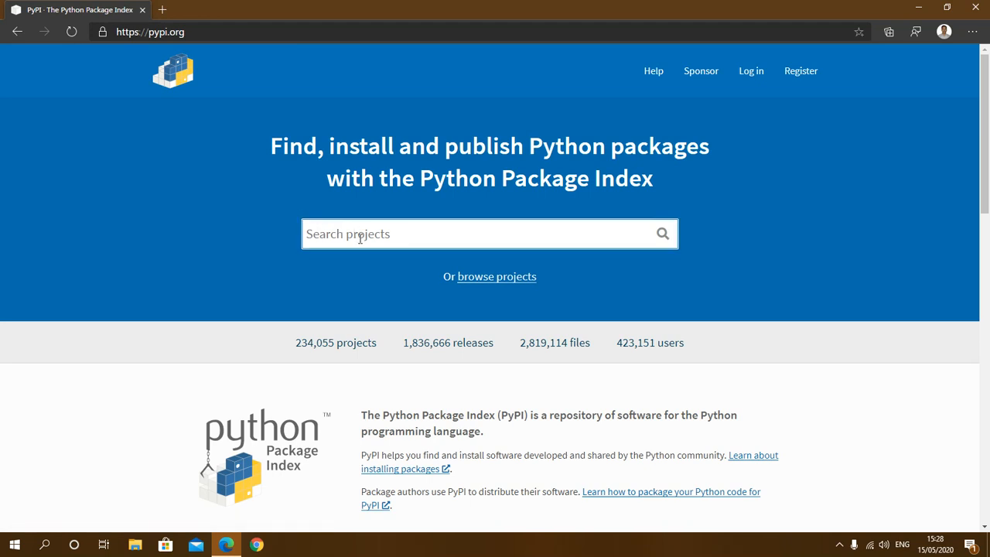
pyautogui.write('py')
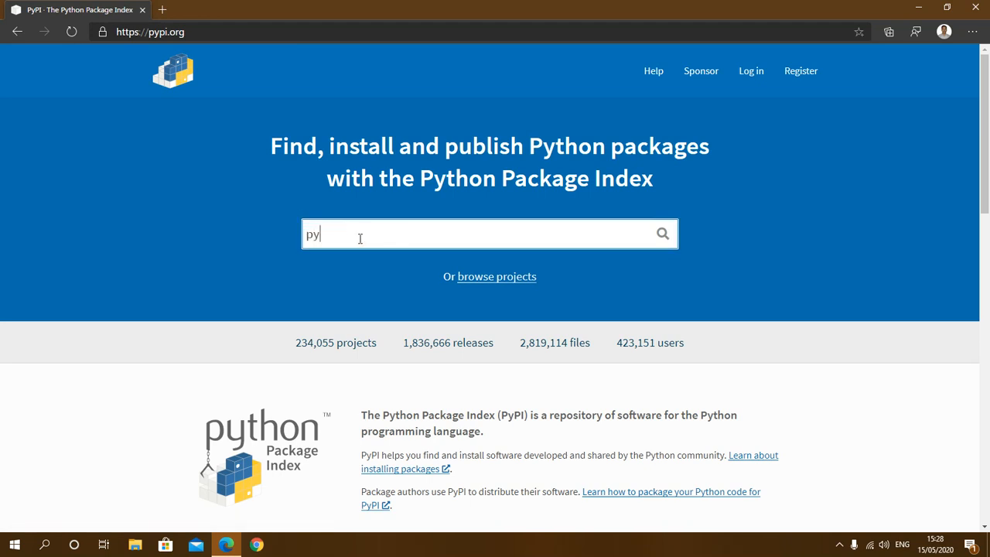
pyautogui.write('win32')
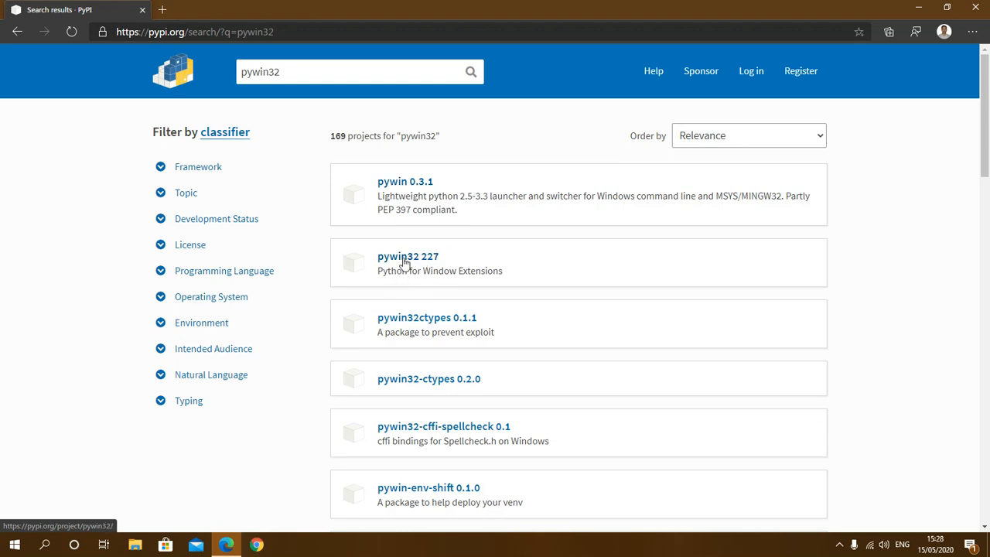
pyautogui.click(408, 256)
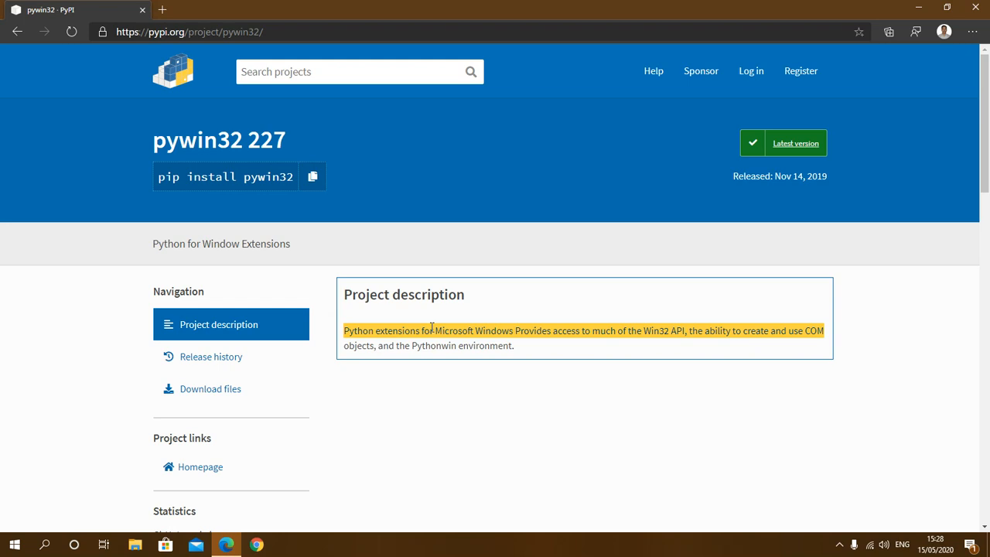
pyautogui.click(464, 321)
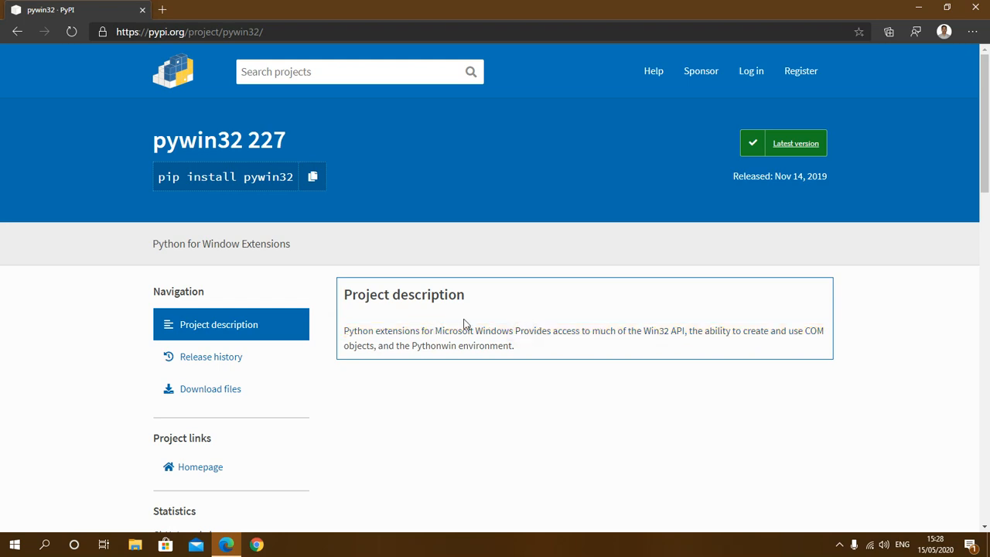
pyautogui.moveTo(312, 197)
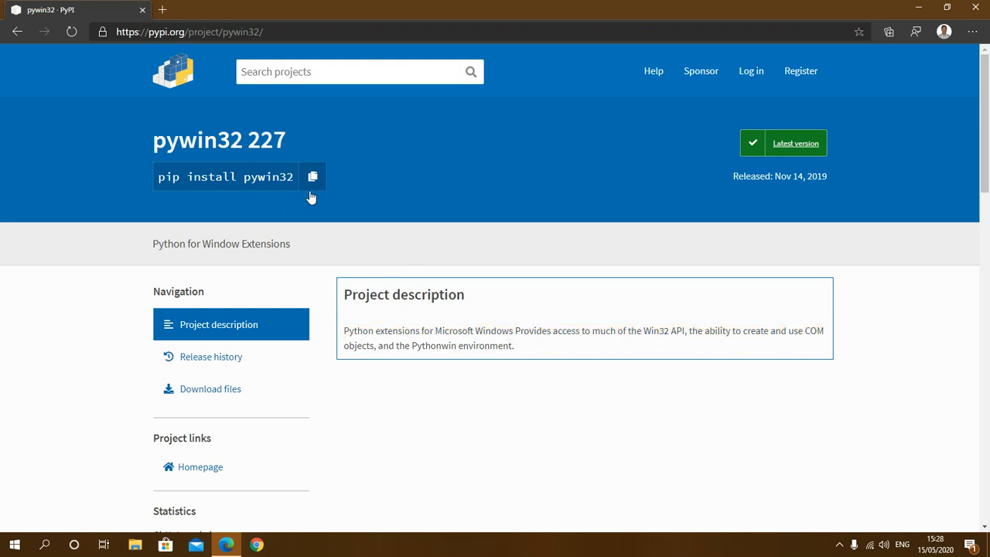
pyautogui.moveTo(322, 199)
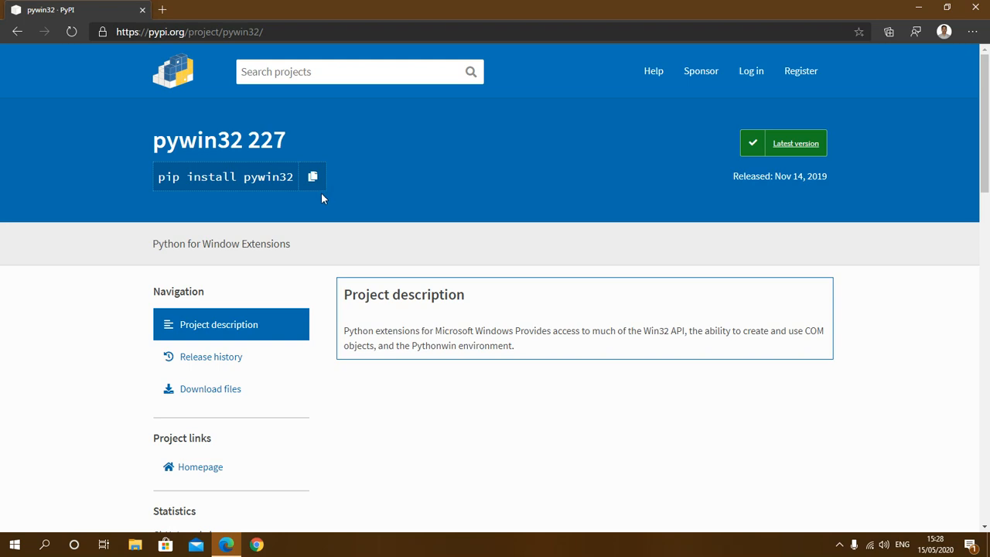
pyautogui.moveTo(236, 168)
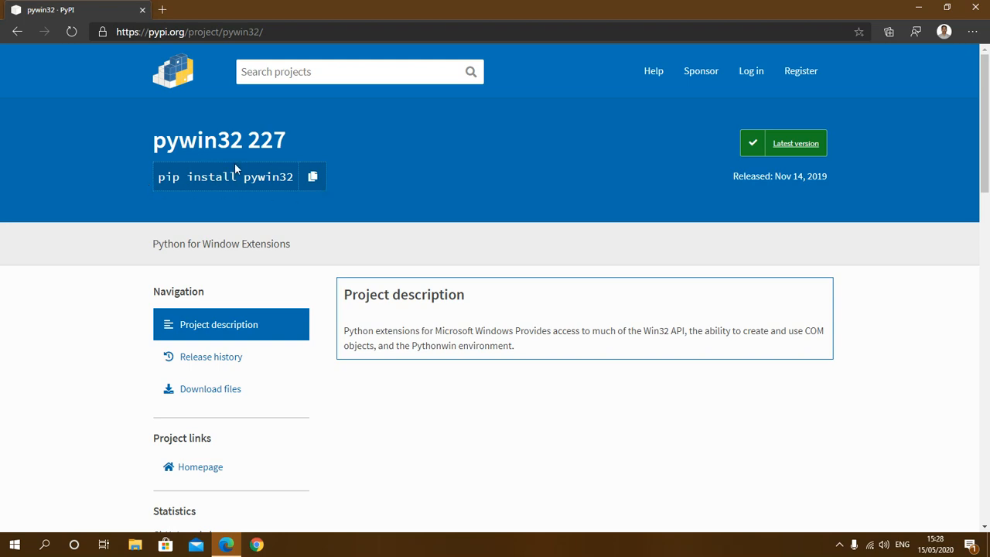
pyautogui.moveTo(380, 176)
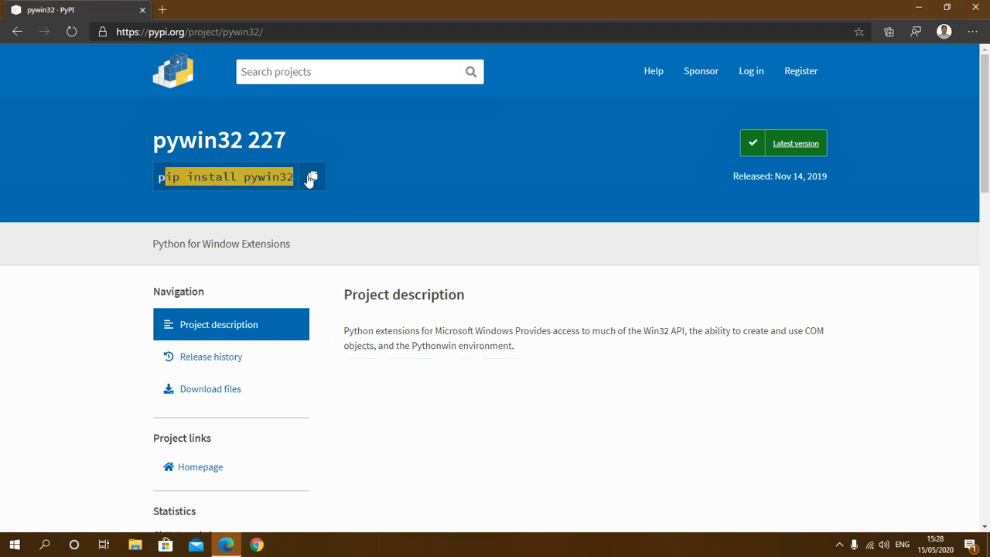
pyautogui.moveTo(794, 60)
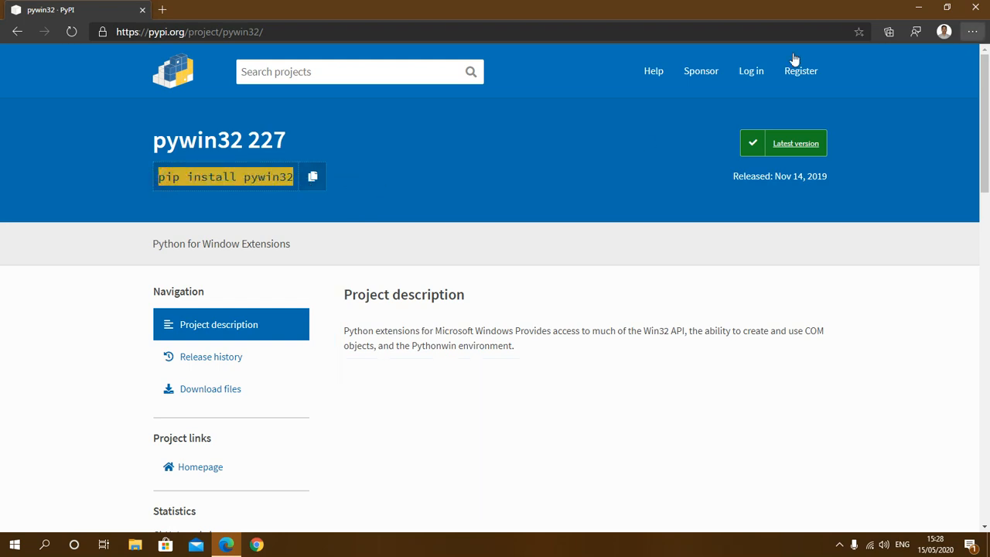
pyautogui.moveTo(588, 131)
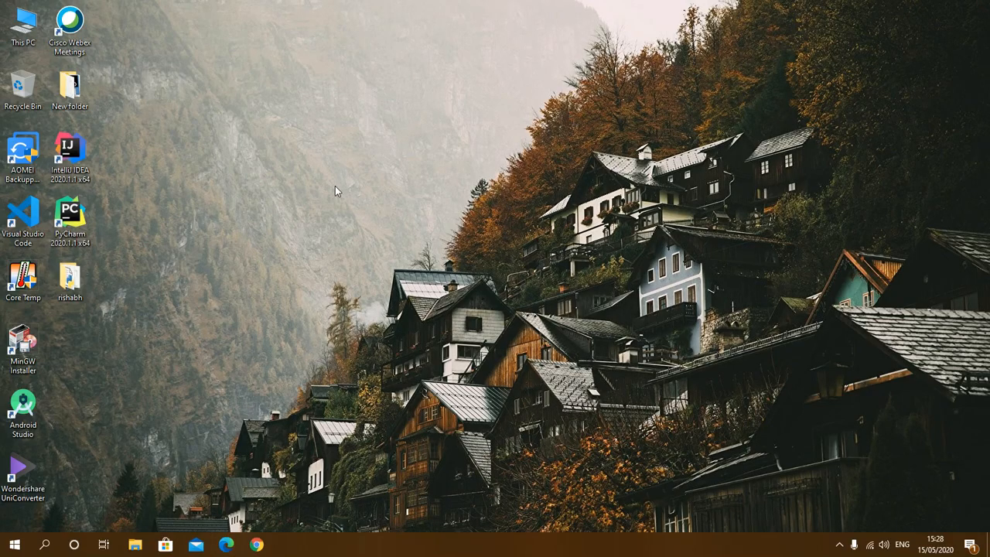
# Launch PyCharm 2020.1 from its desktop shortcut.
pyautogui.click(70, 216)
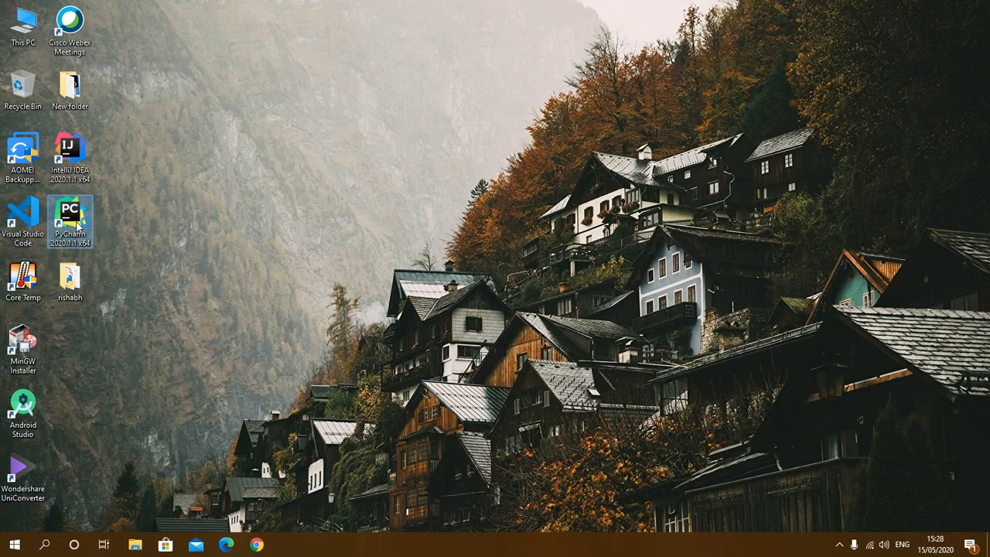
pyautogui.doubleClick(70, 213)
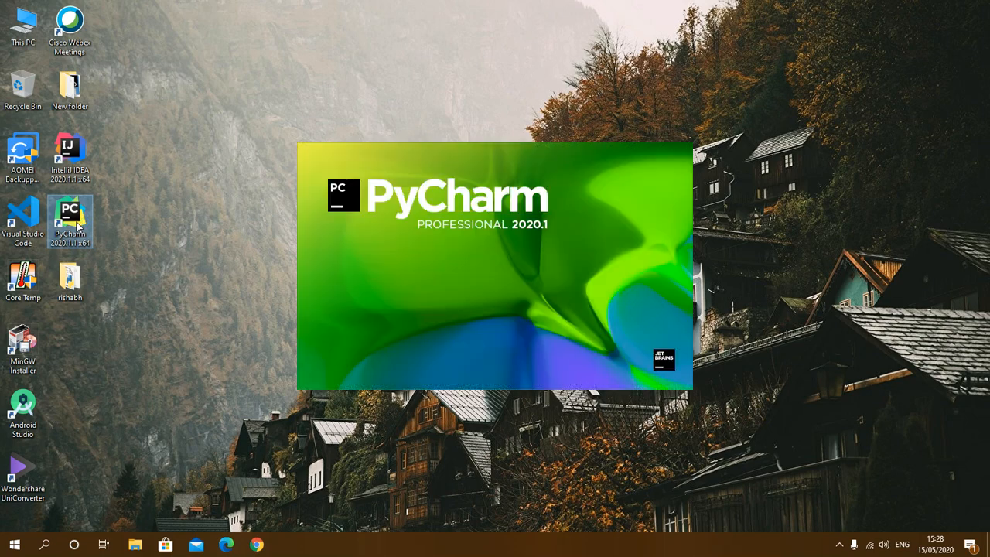
pyautogui.moveTo(70, 216)
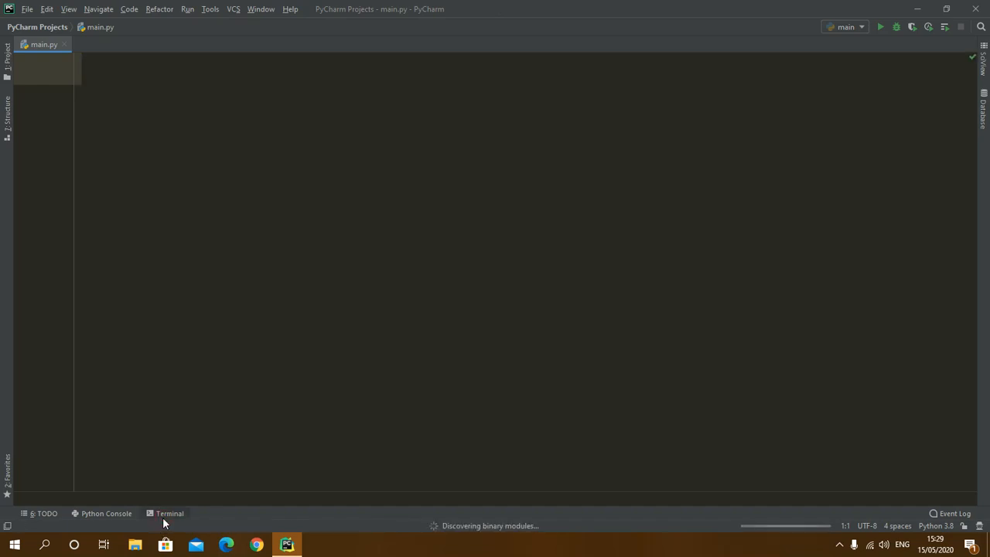
# Run pip install pywin32 in the project terminal; it reports pywin32 227 already satisfied.
pyautogui.click(169, 513)
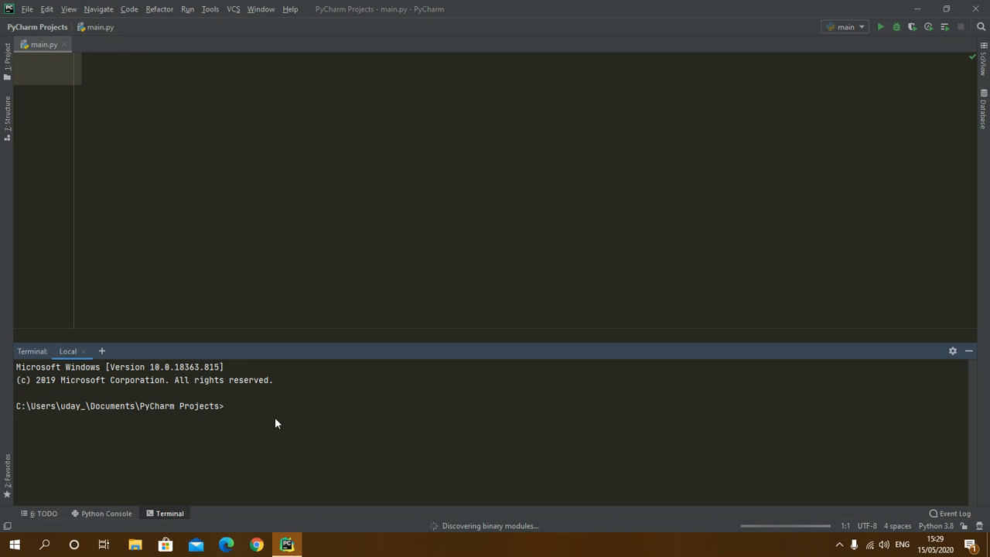
pyautogui.write('pip')
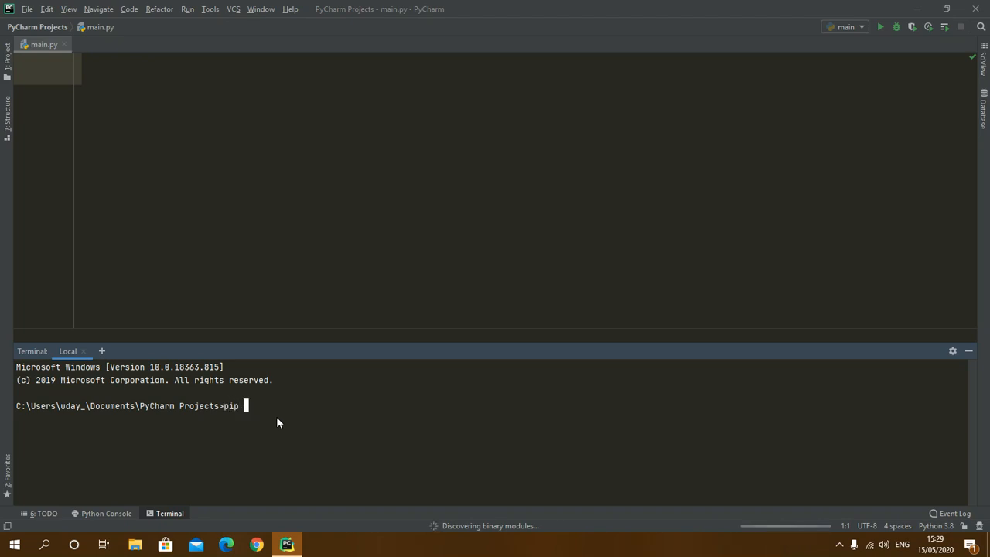
pyautogui.write('insta;;')
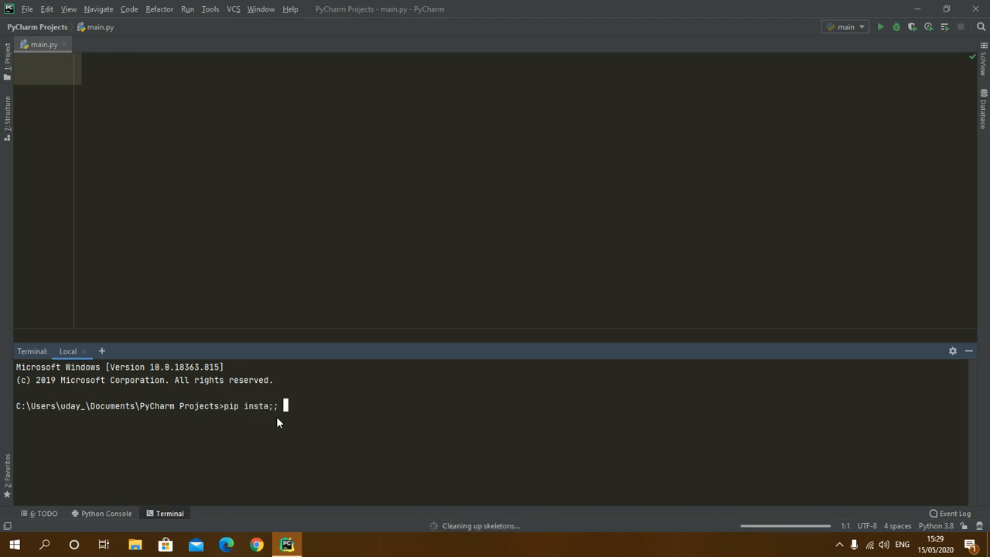
pyautogui.write('install')
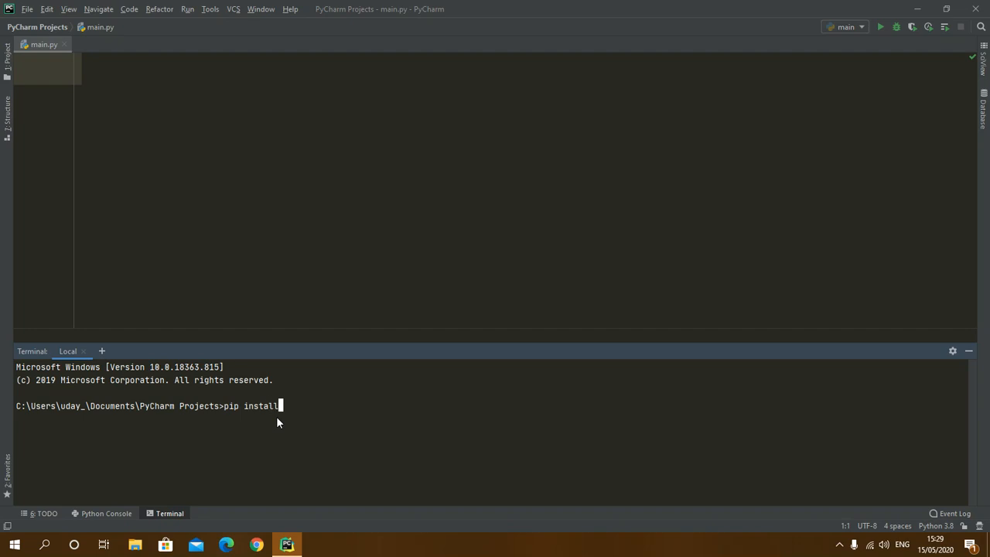
pyautogui.write('pyw')
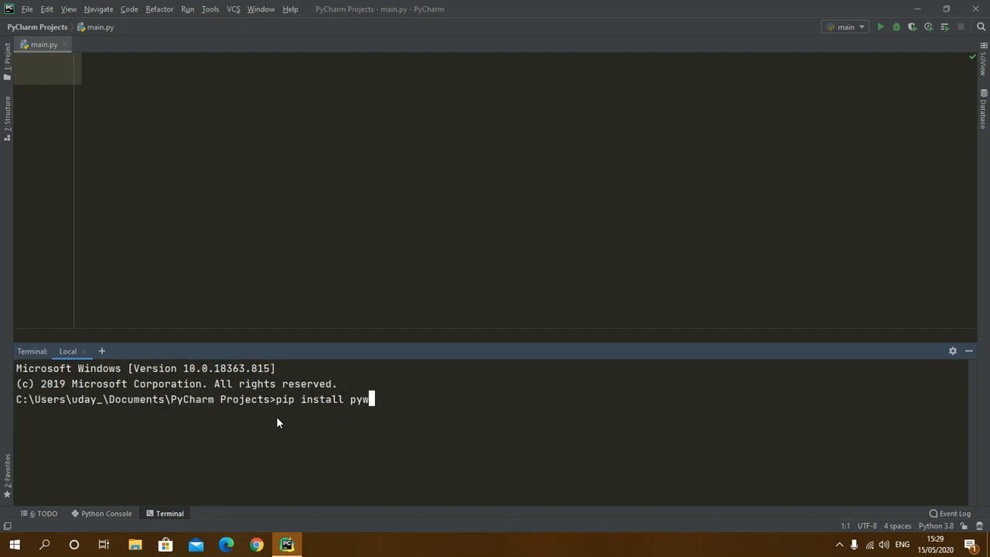
pyautogui.write('in32')
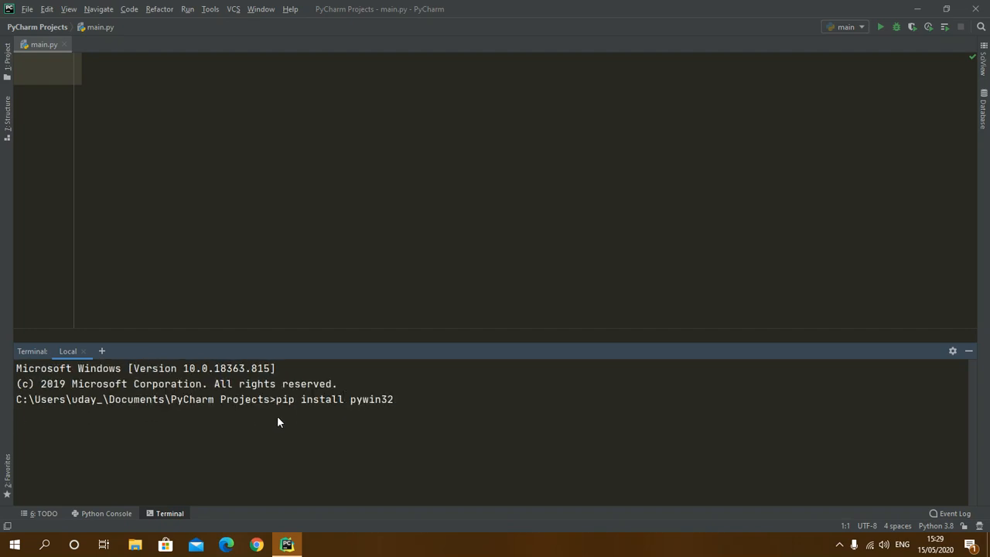
pyautogui.press('Return')
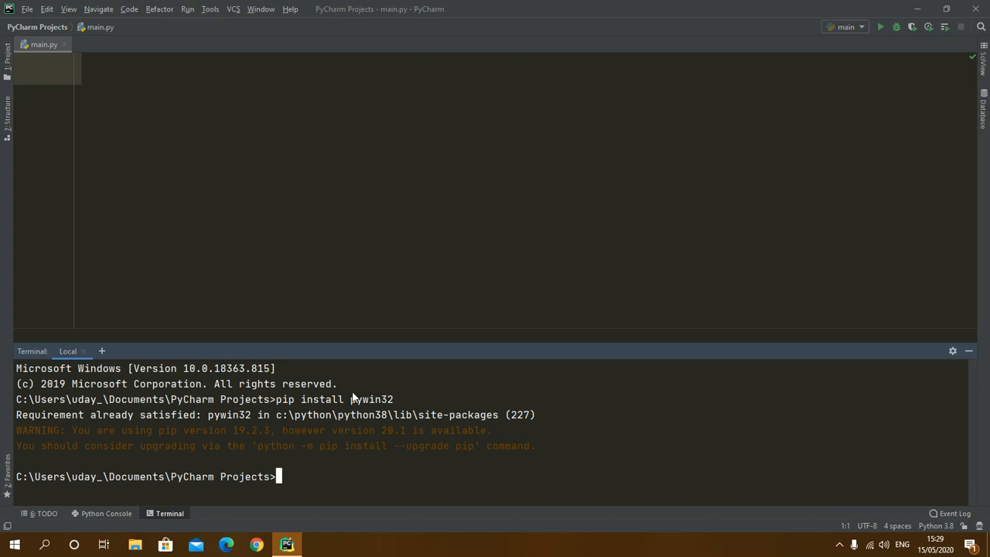
pyautogui.moveTo(184, 473)
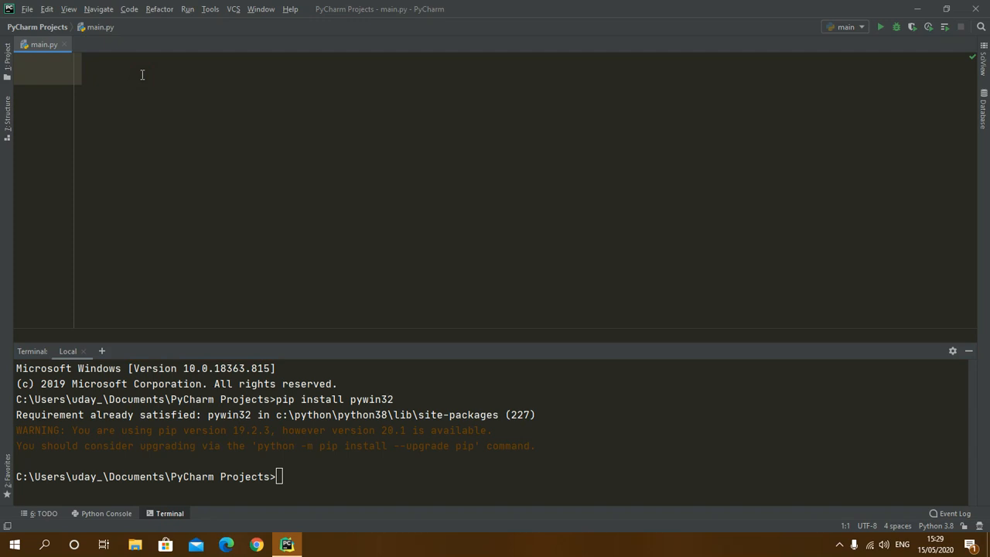
# Write line 1 of main.py as from win32com.client import Dispatch.
pyautogui.write('from')
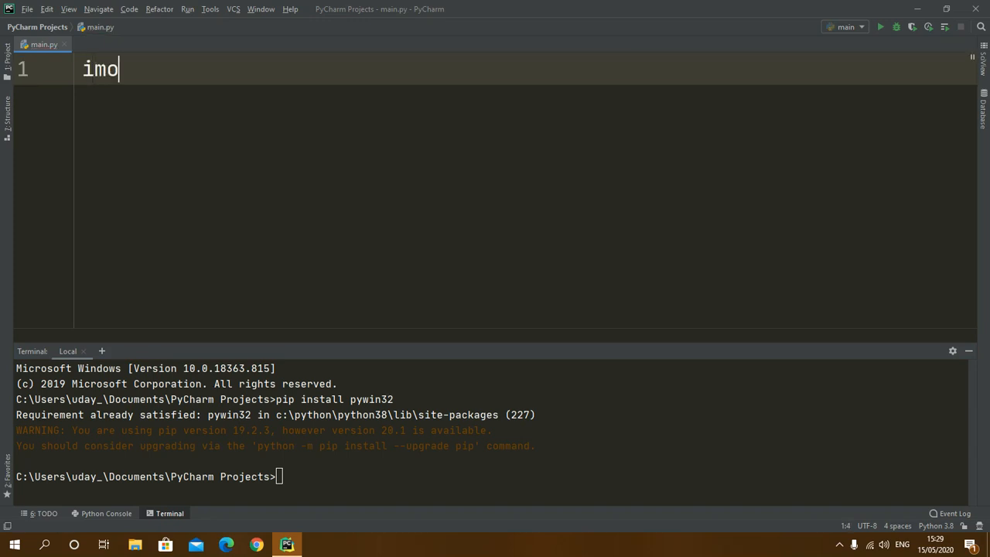
pyautogui.press('Backspace')
pyautogui.write('port')
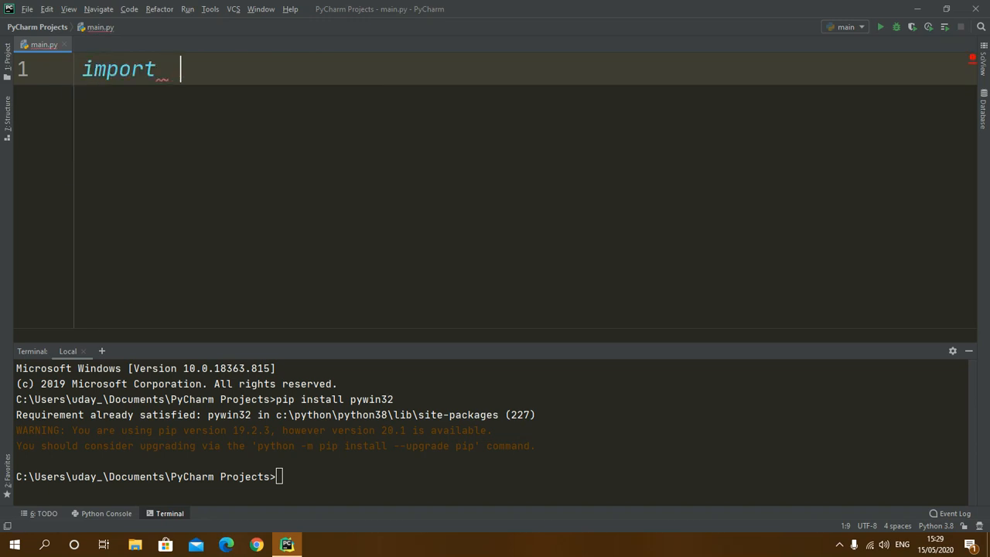
pyautogui.write('w')
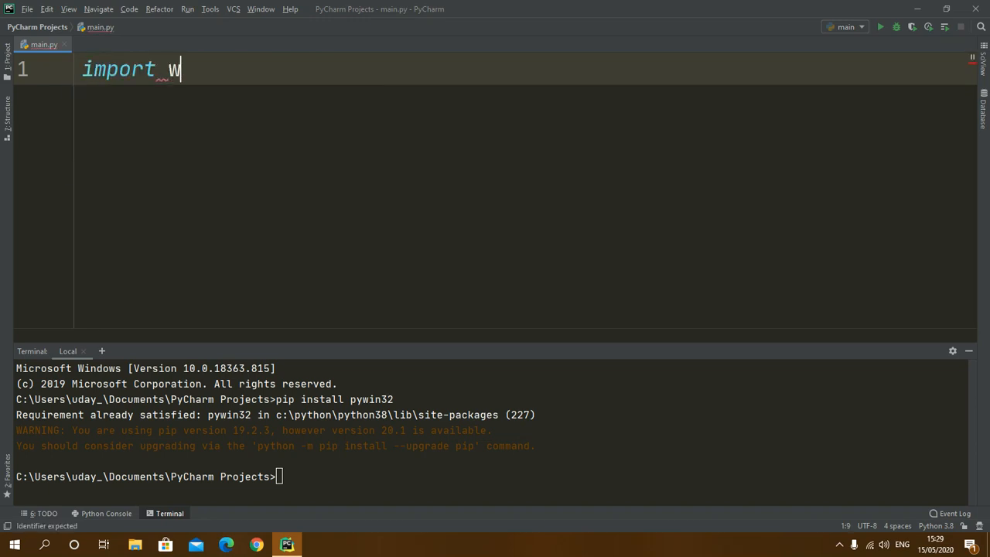
pyautogui.write('in32')
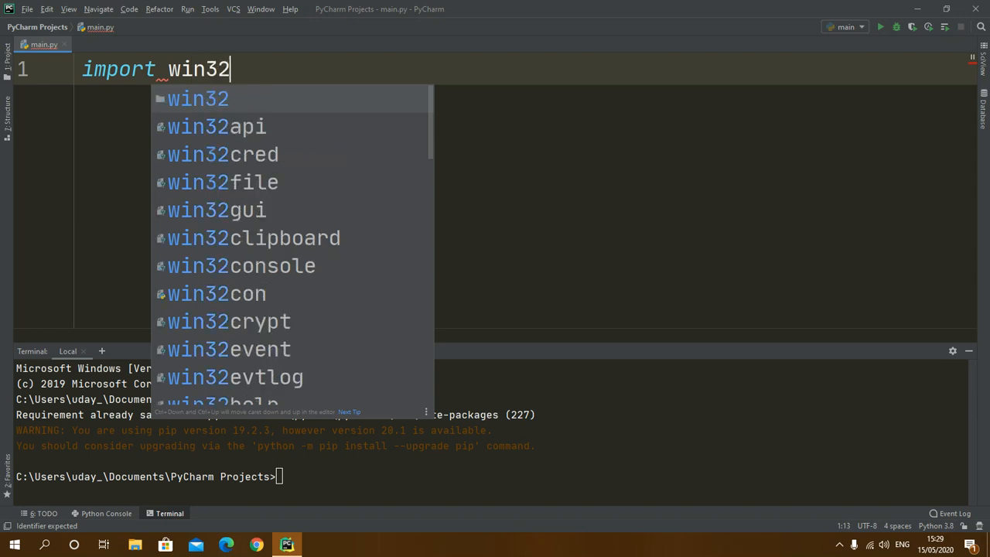
pyautogui.write('com.cl')
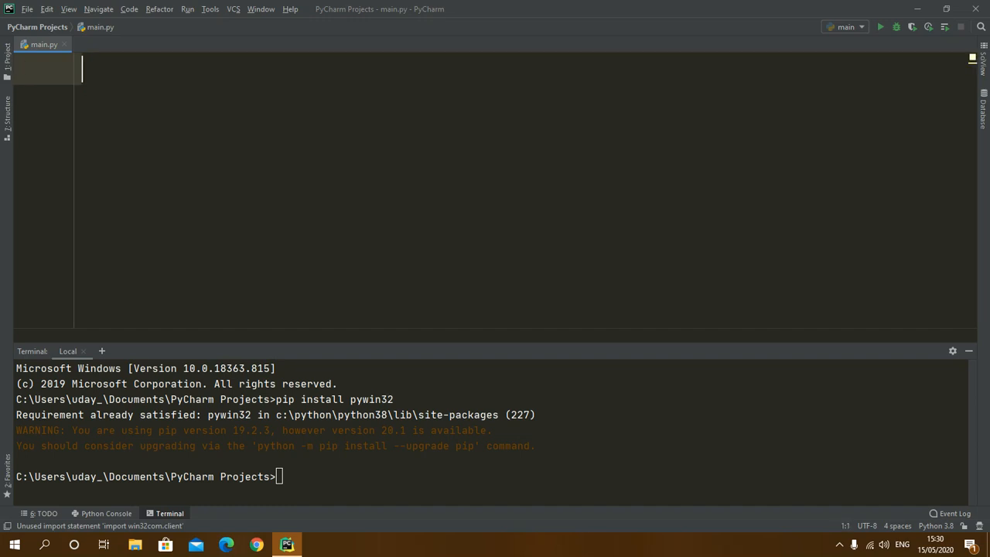
pyautogui.write('from')
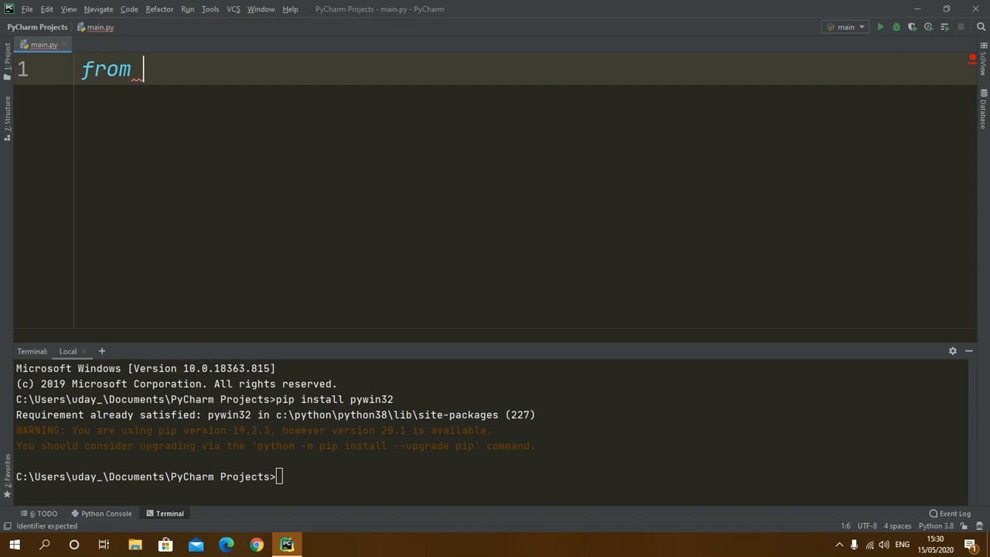
pyautogui.write('win32')
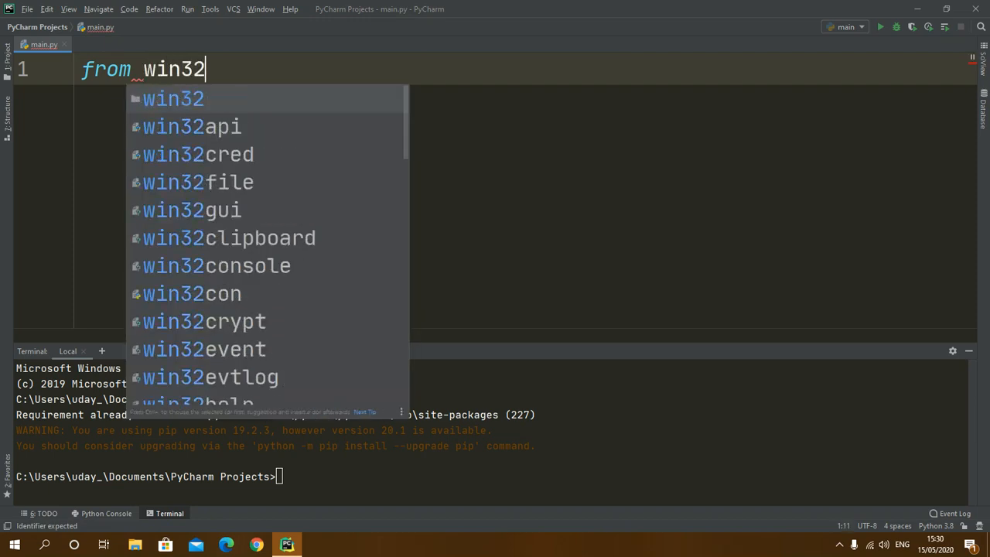
pyautogui.write('com.client')
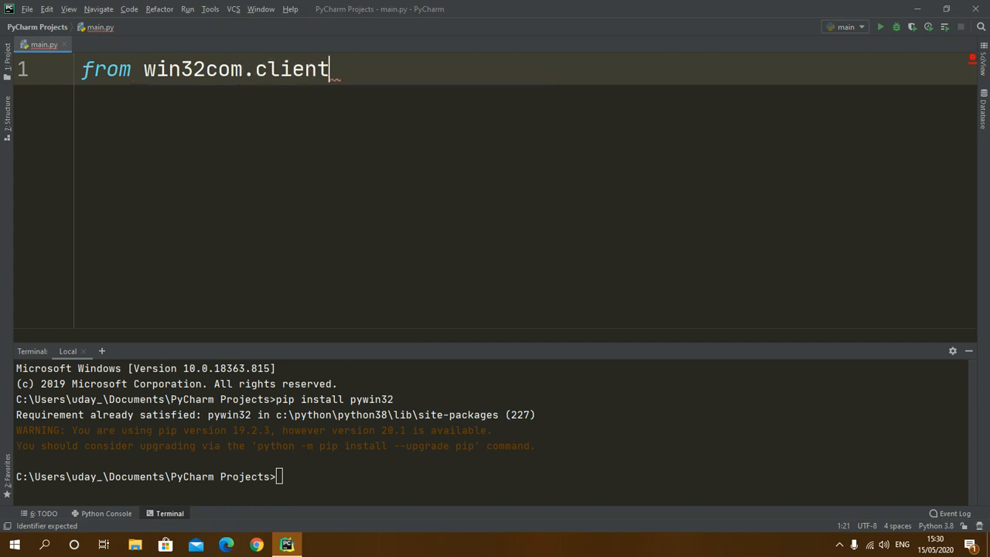
pyautogui.write('import')
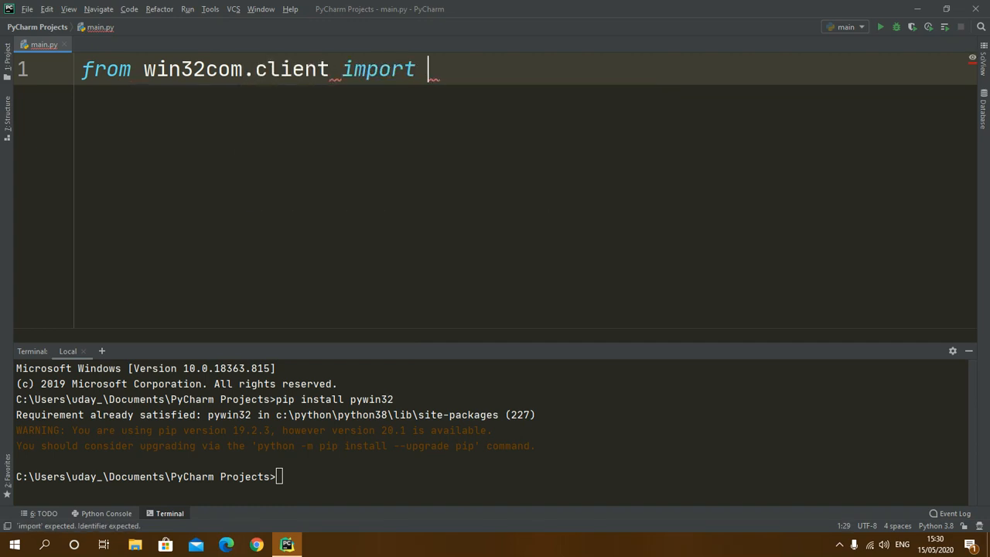
pyautogui.write('Dispatch')
pyautogui.write('speak =')
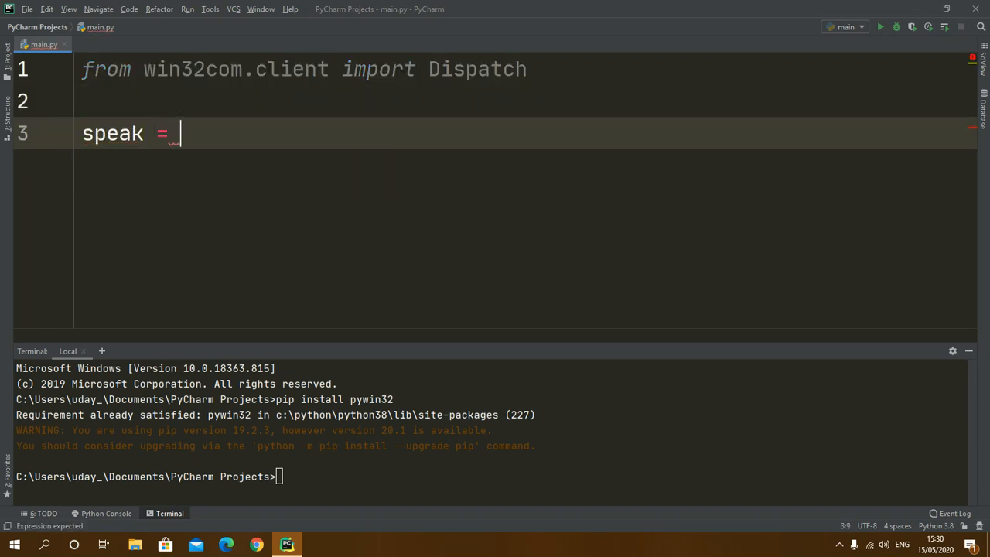
# Assign speak = Dispatch("SAPI.SpVoice") on line 3.
pyautogui.write('Dispatch()')
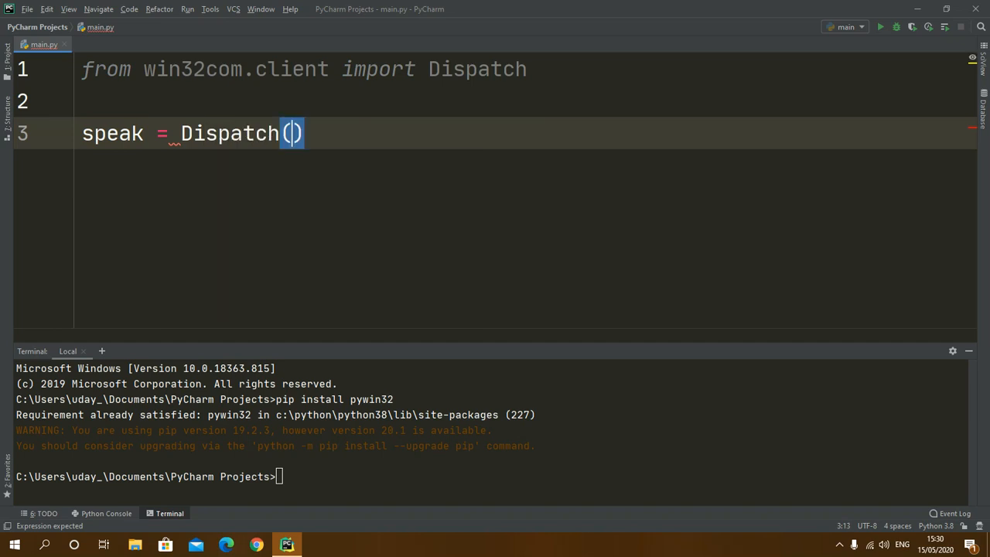
pyautogui.write('"S')
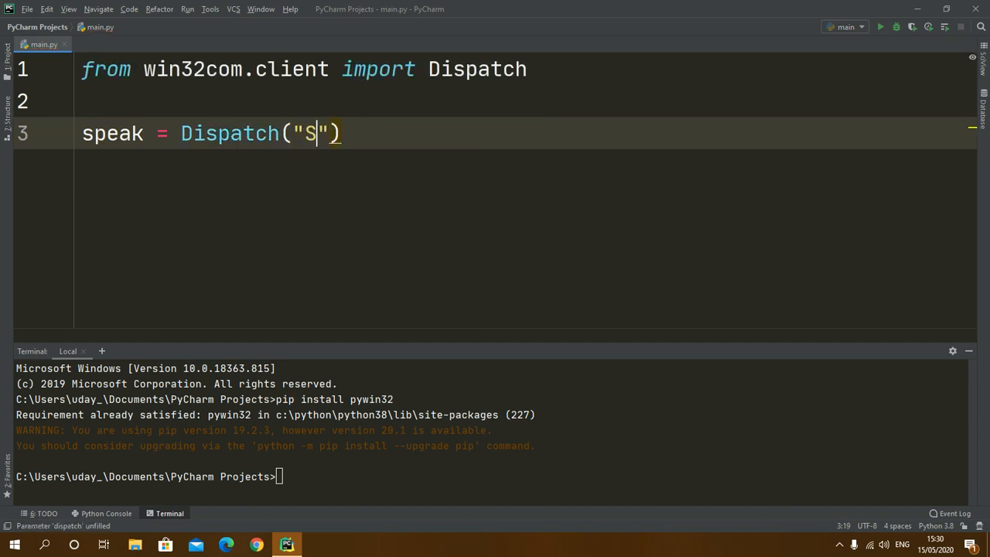
pyautogui.write('API')
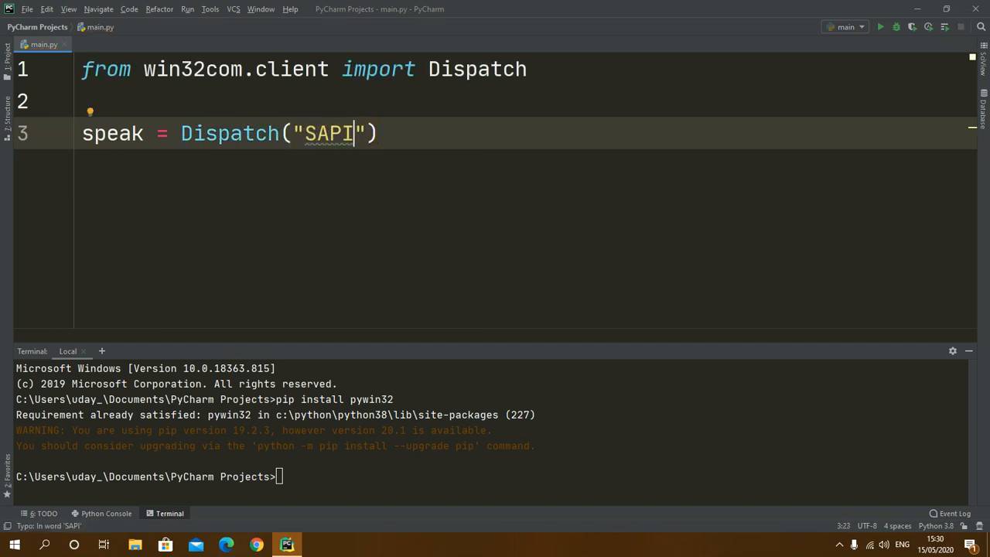
pyautogui.write(',S')
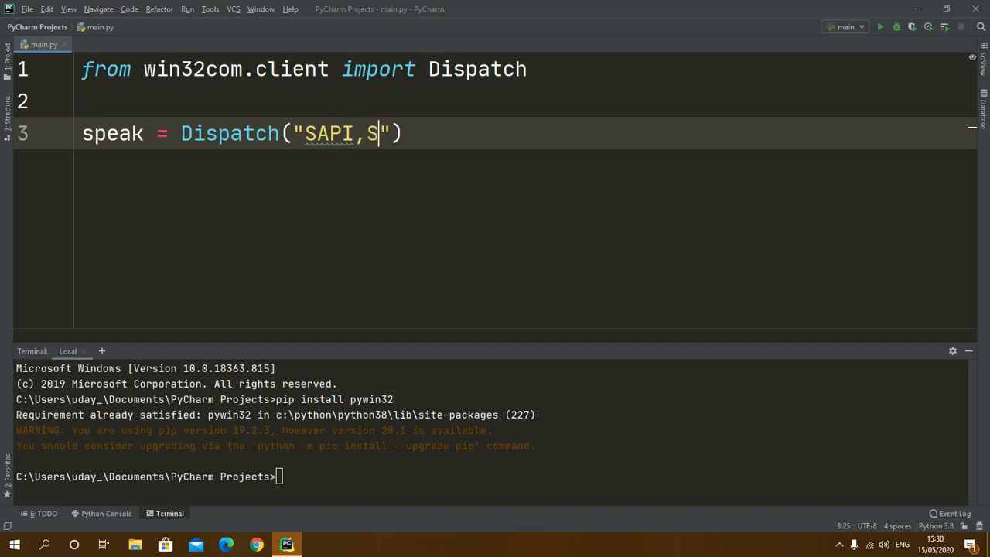
pyautogui.write('.Sp')
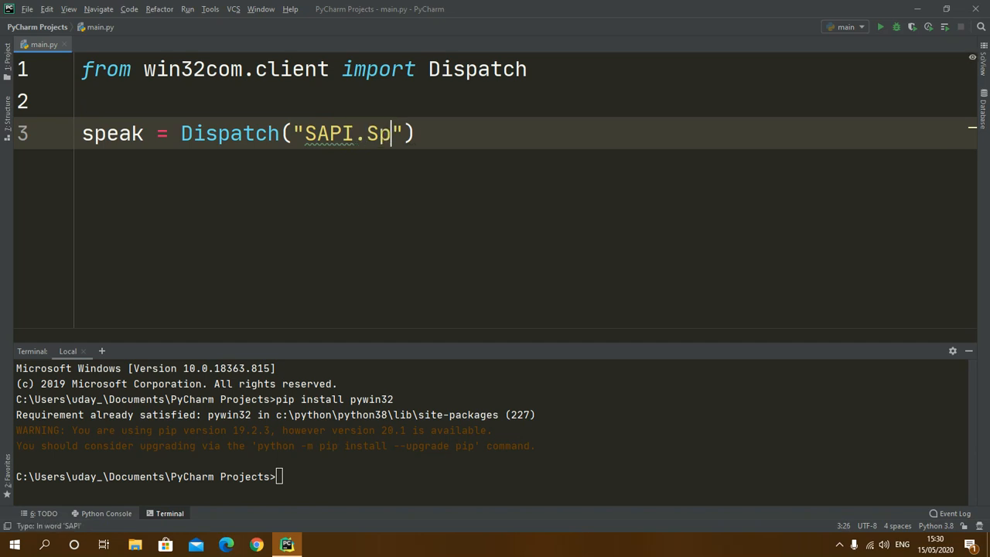
pyautogui.write('oice')
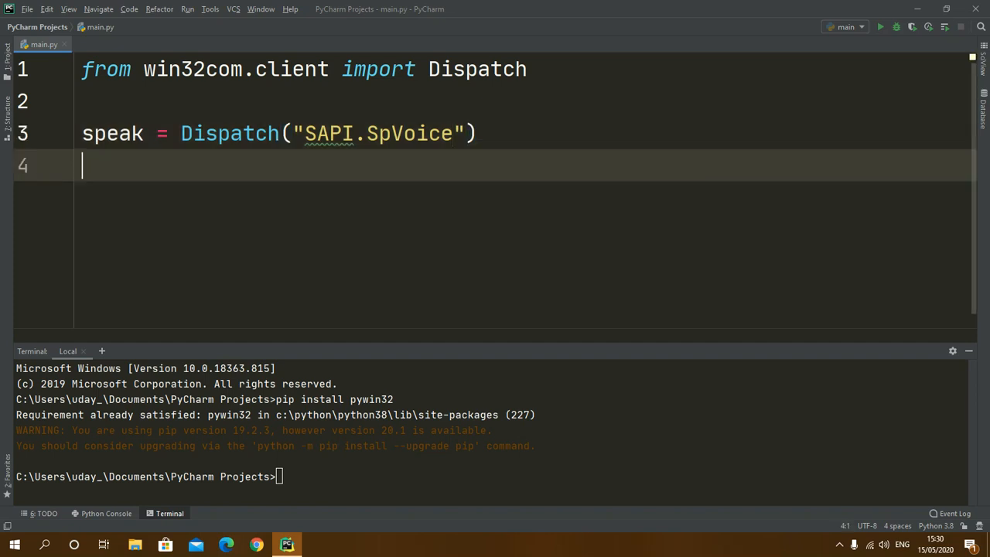
# Call speak.Speak("Hello viewers, how are you ?") on line 4.
pyautogui.write('speak')
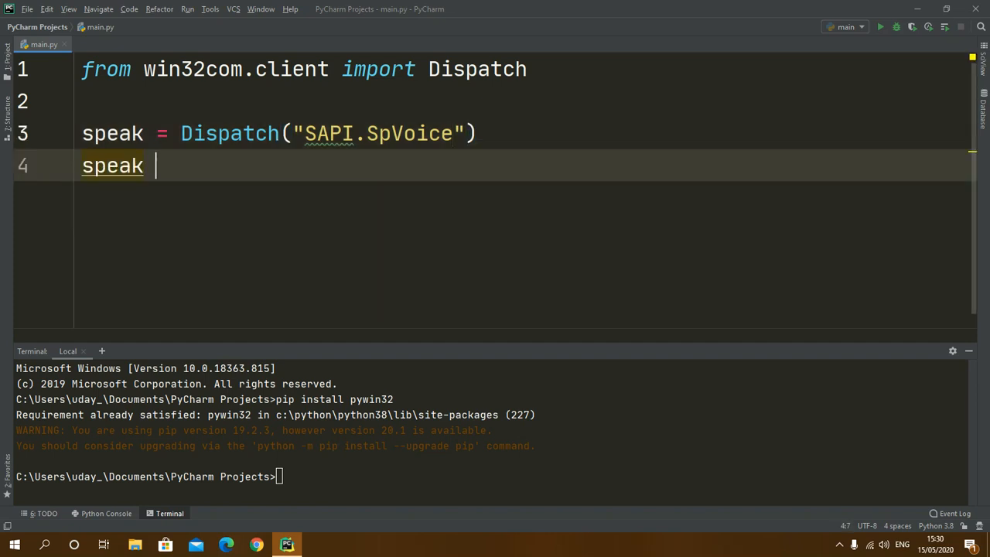
pyautogui.write('.Speak(')
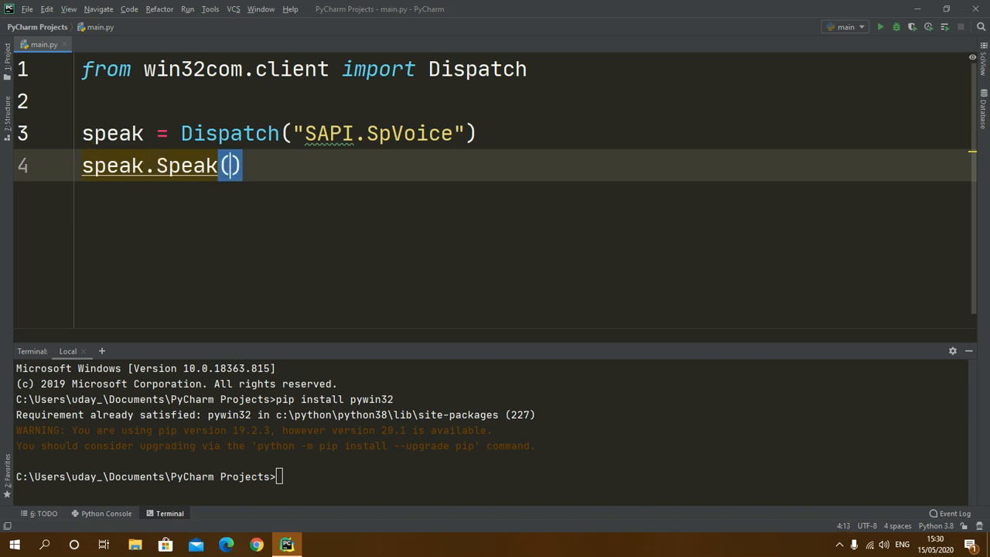
pyautogui.write('""')
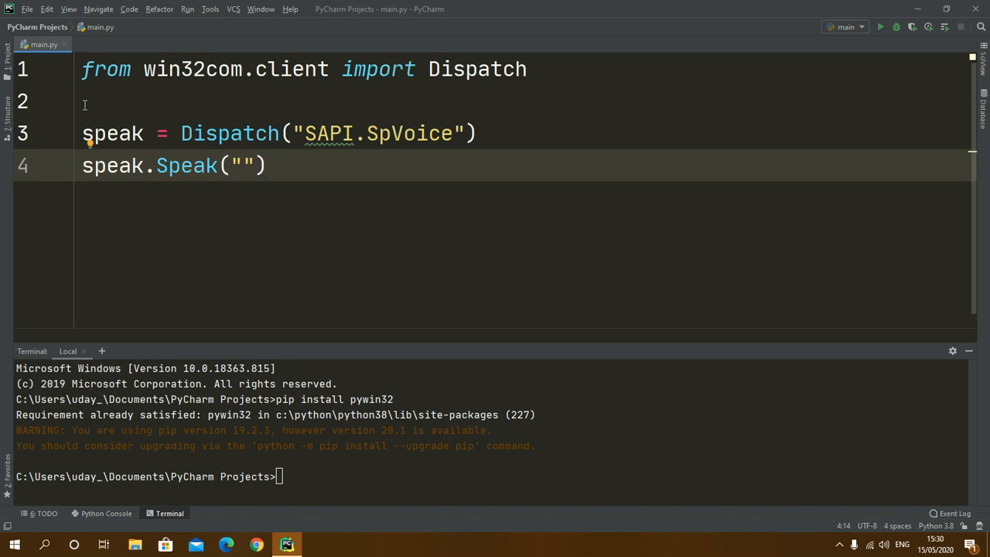
pyautogui.write('Hel')
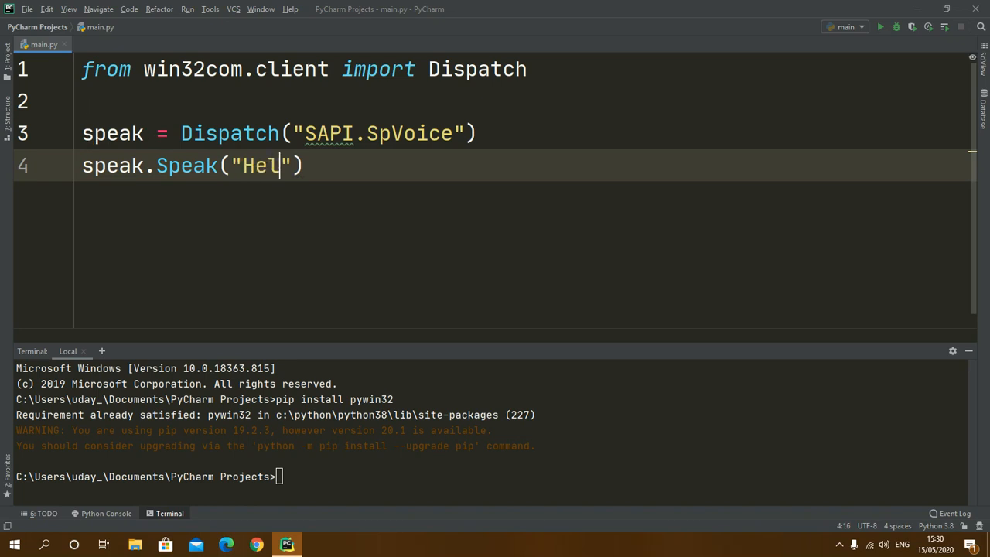
pyautogui.write('lo v')
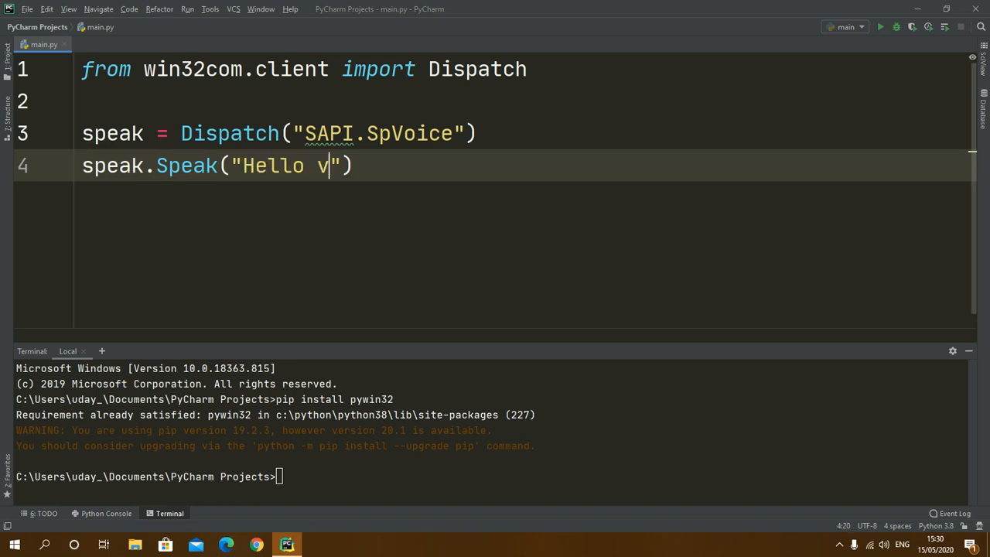
pyautogui.write('iewers')
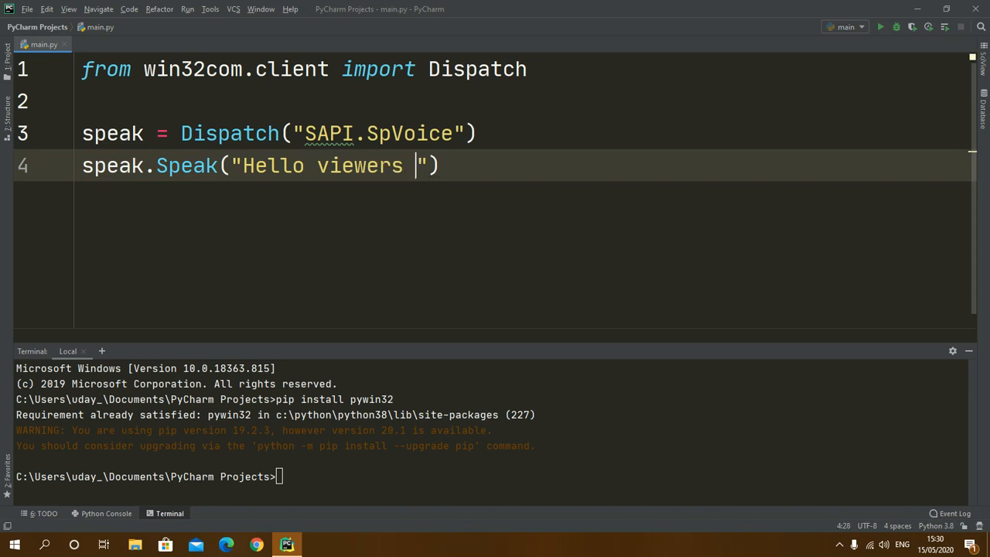
pyautogui.write(', how are')
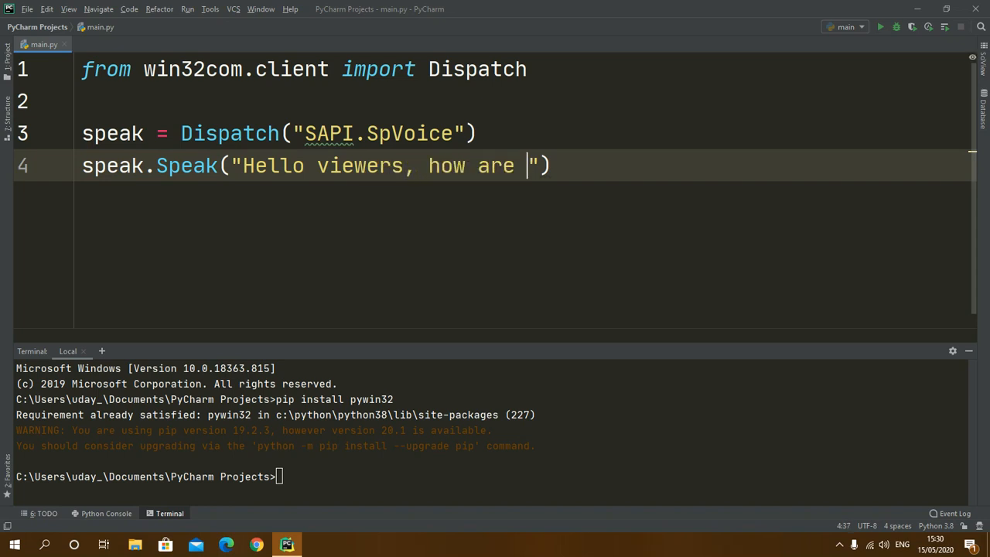
pyautogui.write('you')
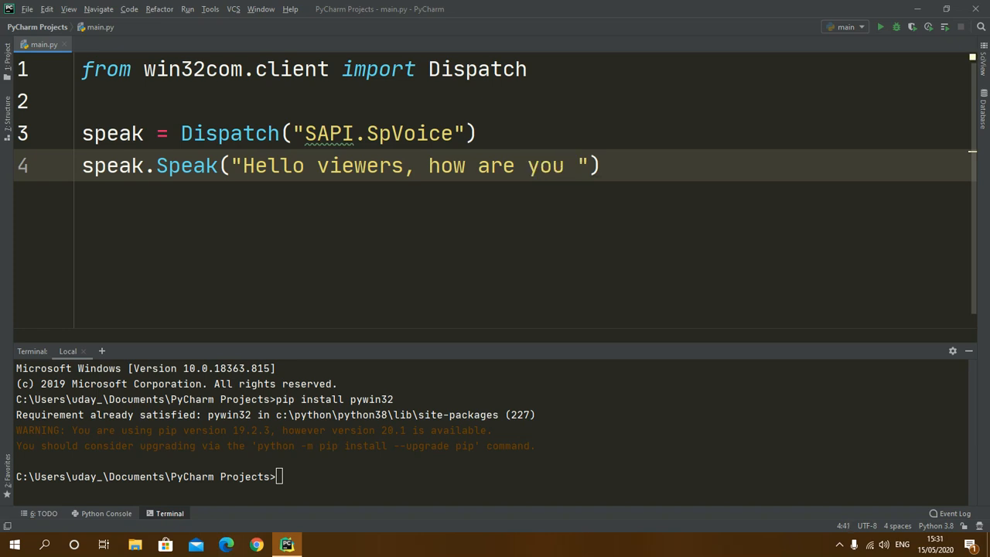
pyautogui.write('?')
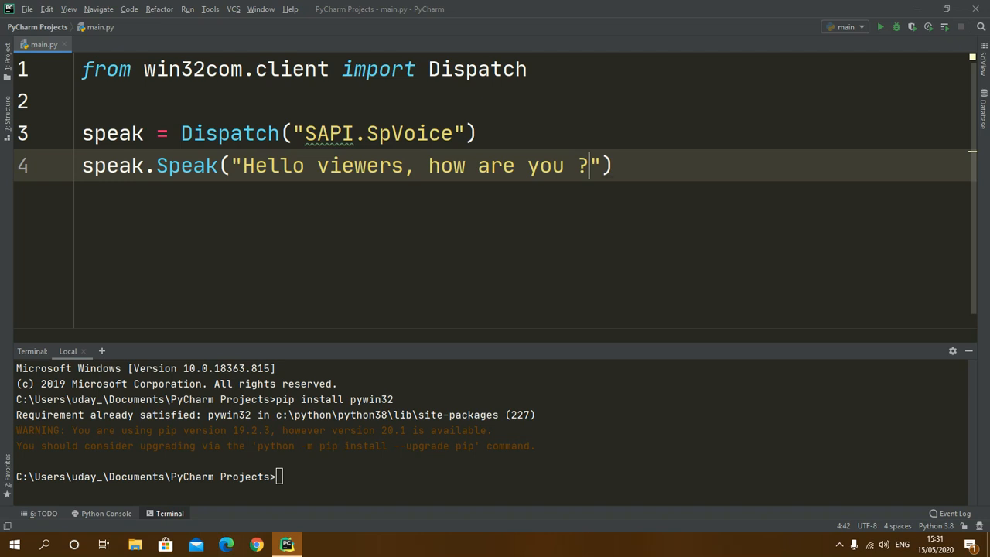
pyautogui.press('Return')
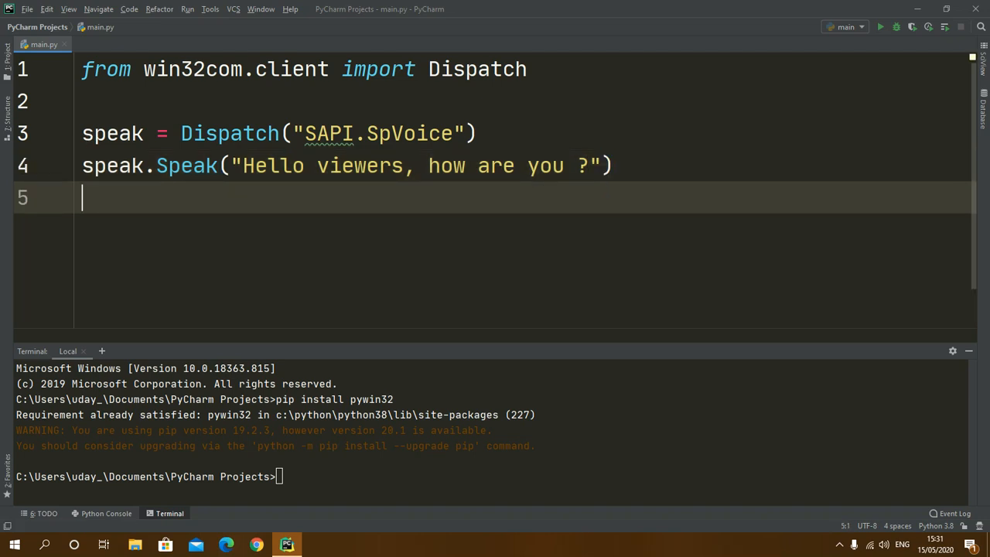
pyautogui.moveTo(220, 200)
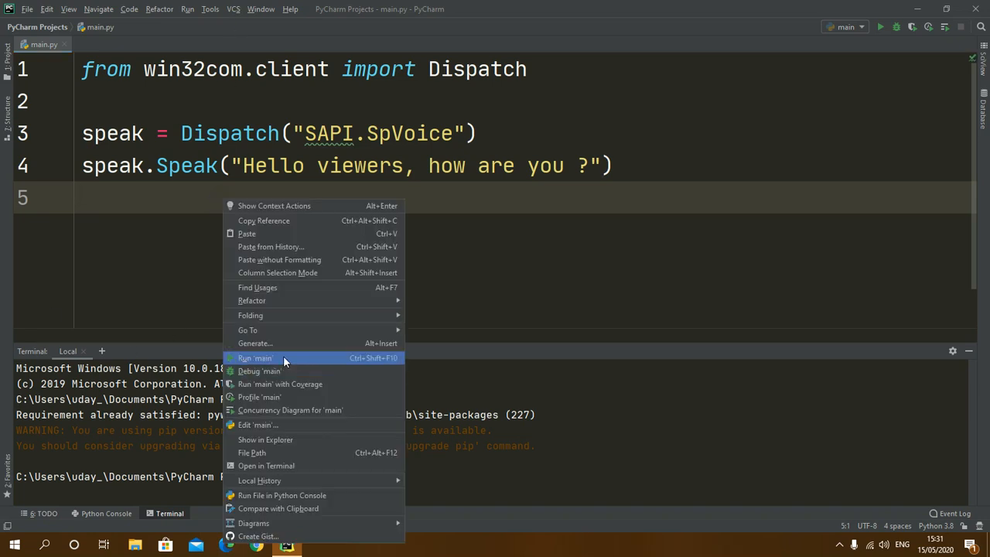
# Run main.py and see the process finish with exit code 0.
pyautogui.click(255, 357)
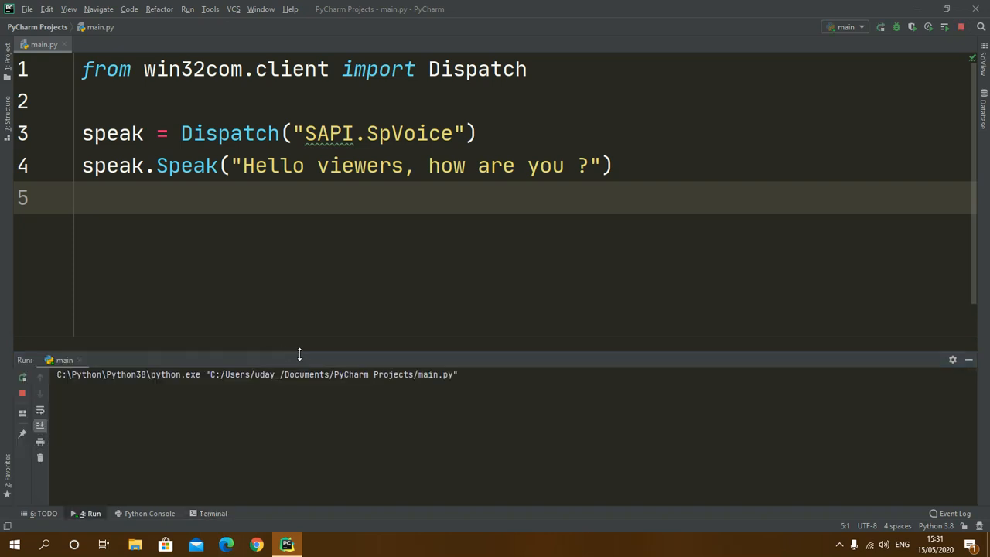
pyautogui.moveTo(627, 479)
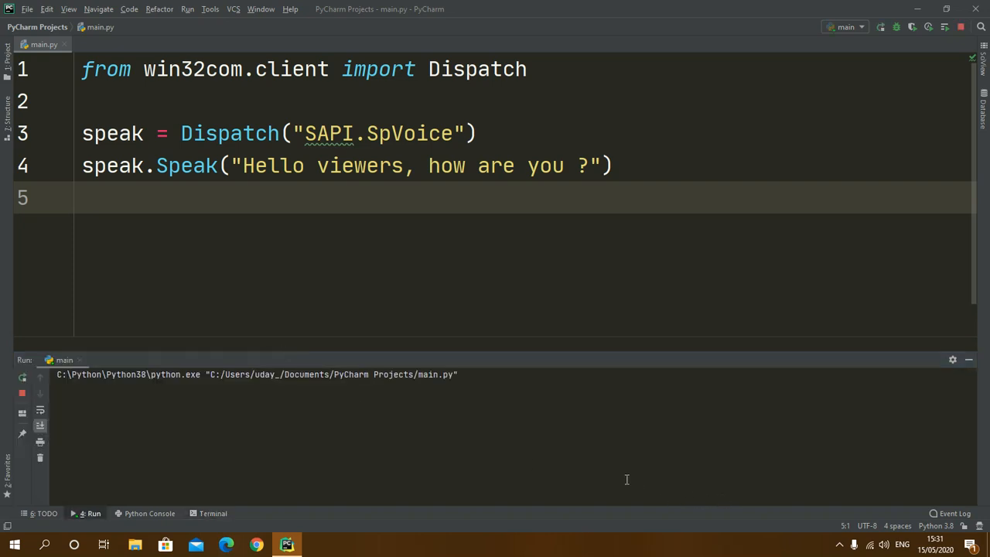
pyautogui.click(880, 26)
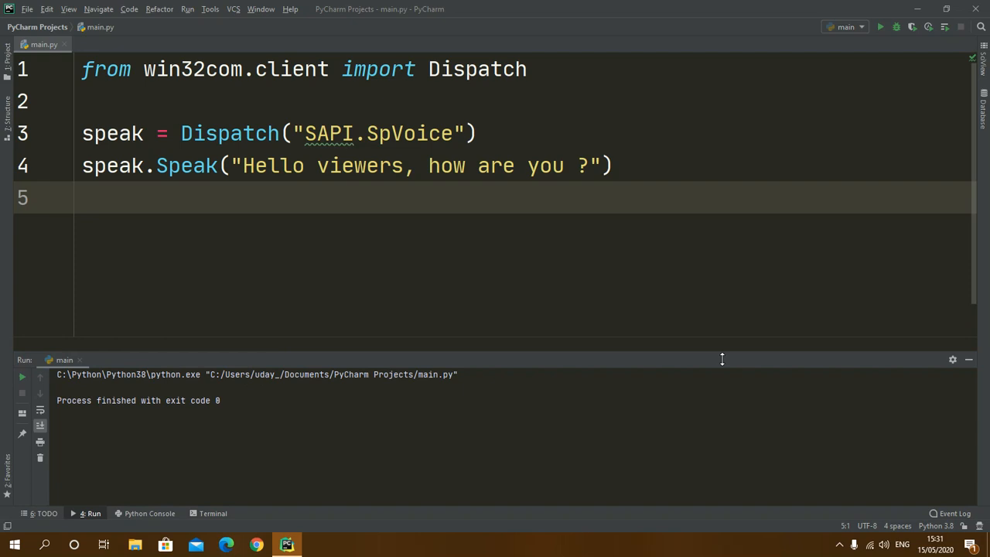
pyautogui.click(615, 165)
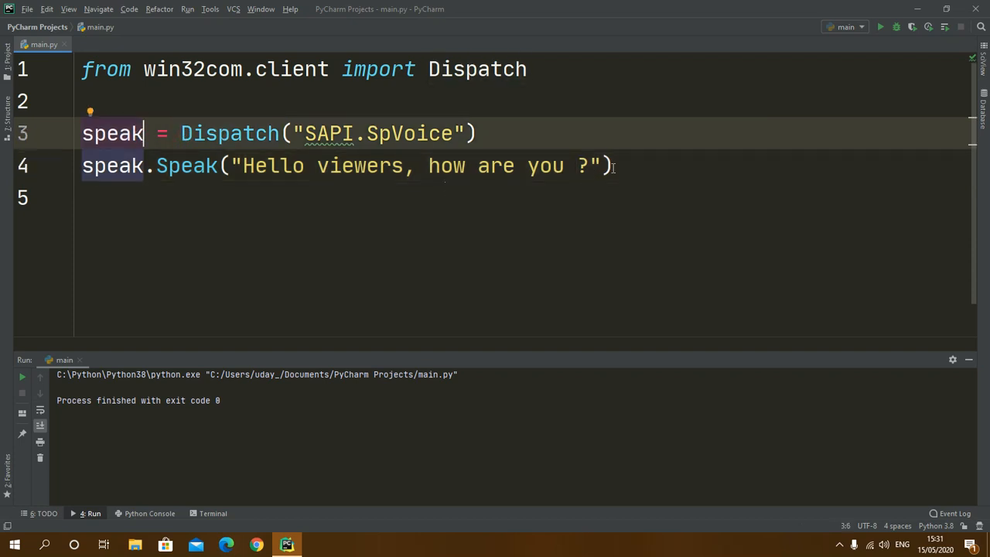
# Add def speak(str): as the new first line above the import.
pyautogui.press('Return')
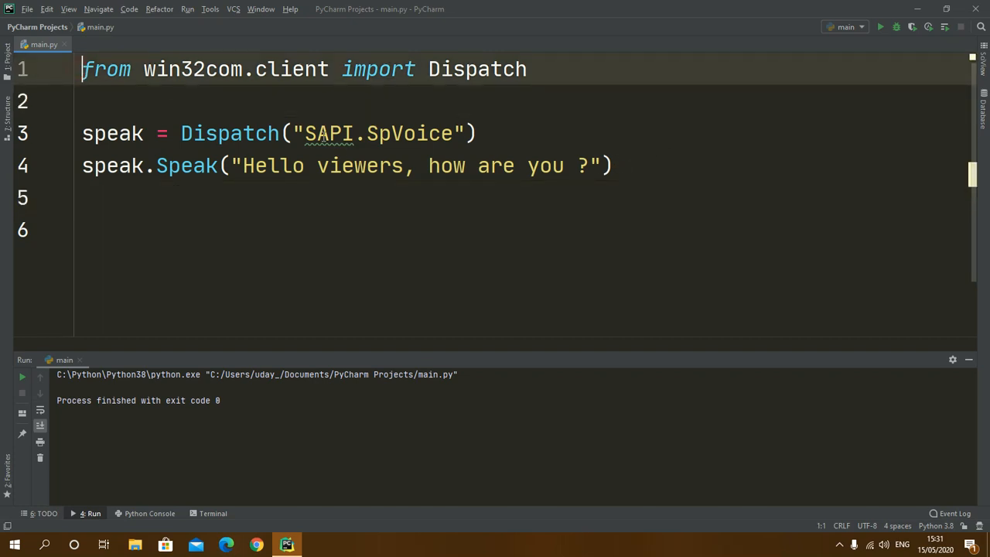
pyautogui.press('Delete')
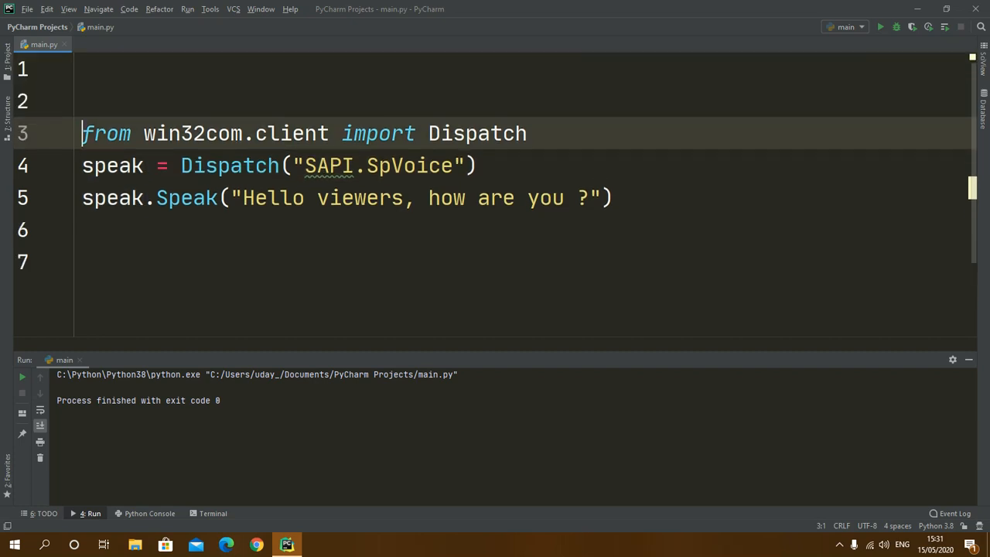
pyautogui.write('def')
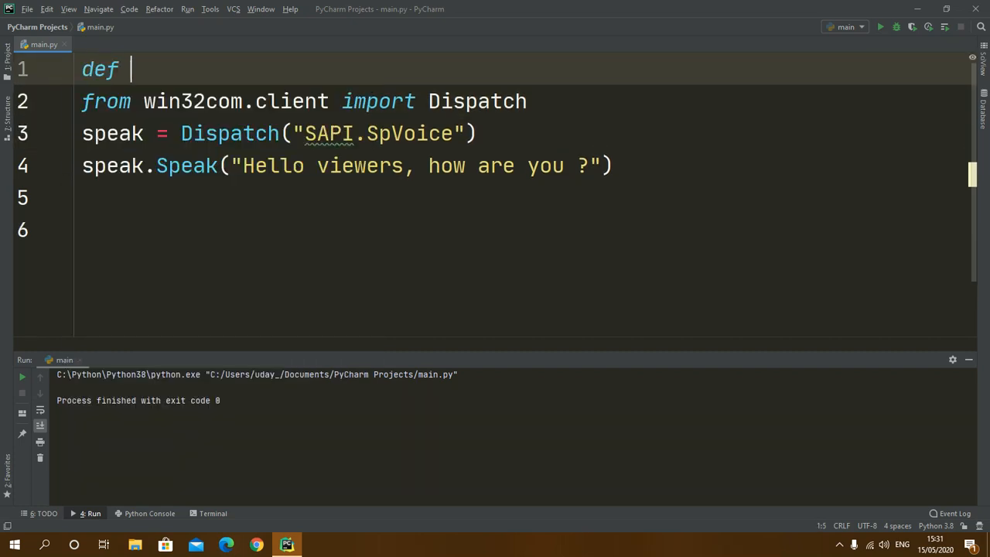
pyautogui.write('speak')
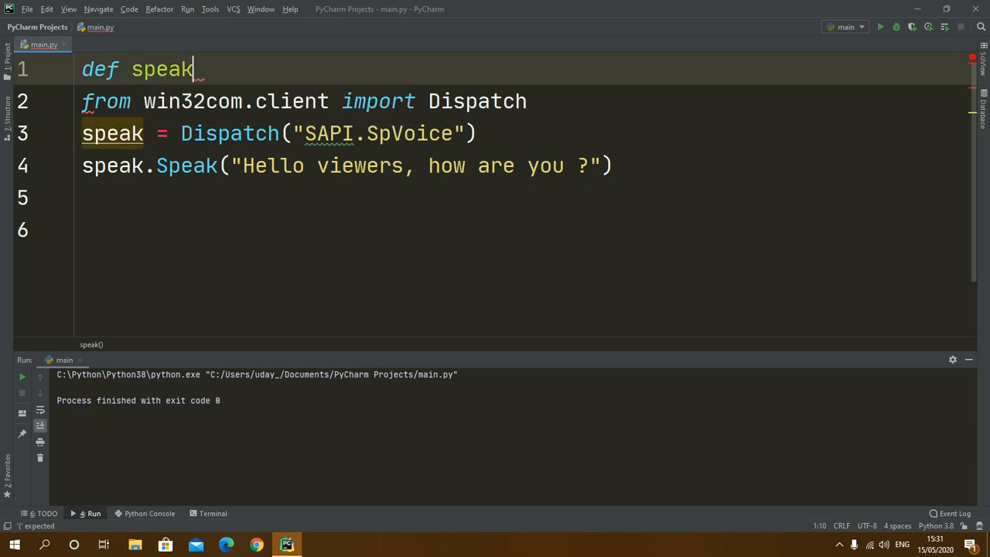
pyautogui.write('(str)')
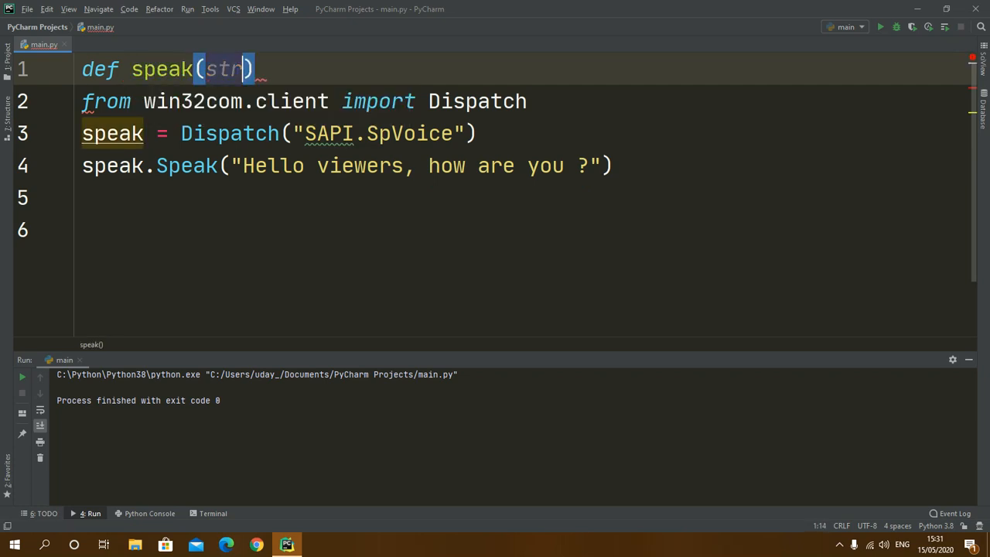
pyautogui.write(':')
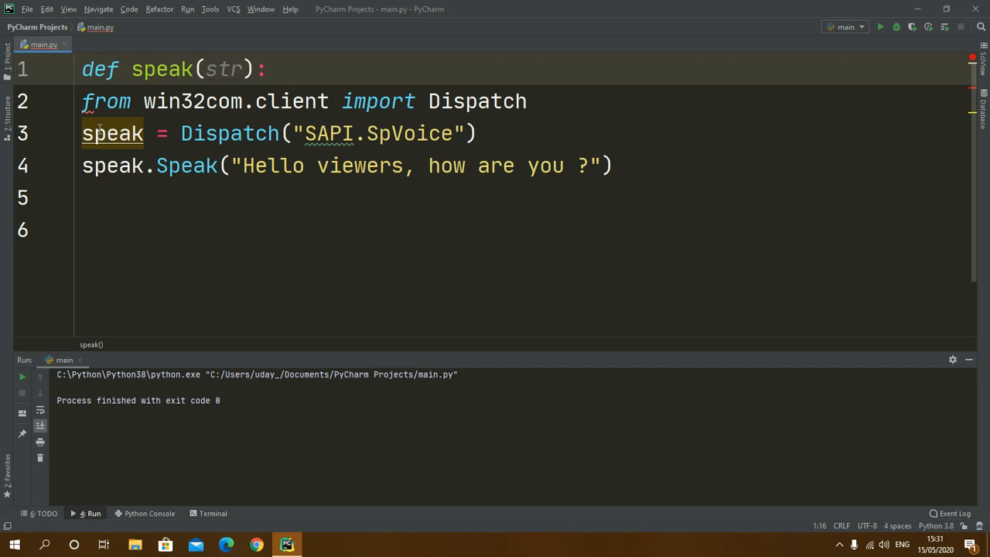
# Indent the body under the function and pass str to the Speak call.
pyautogui.click(615, 166)
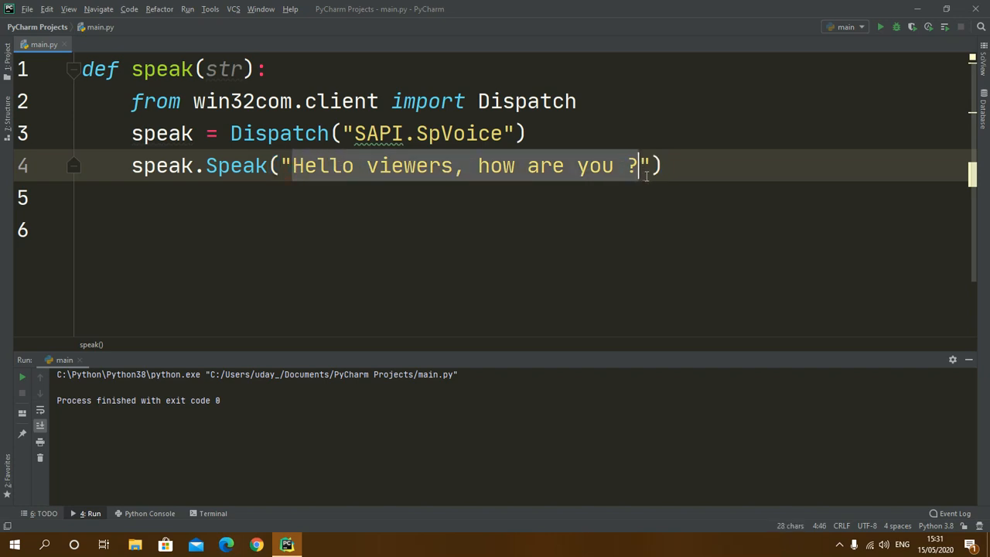
pyautogui.write('str)')
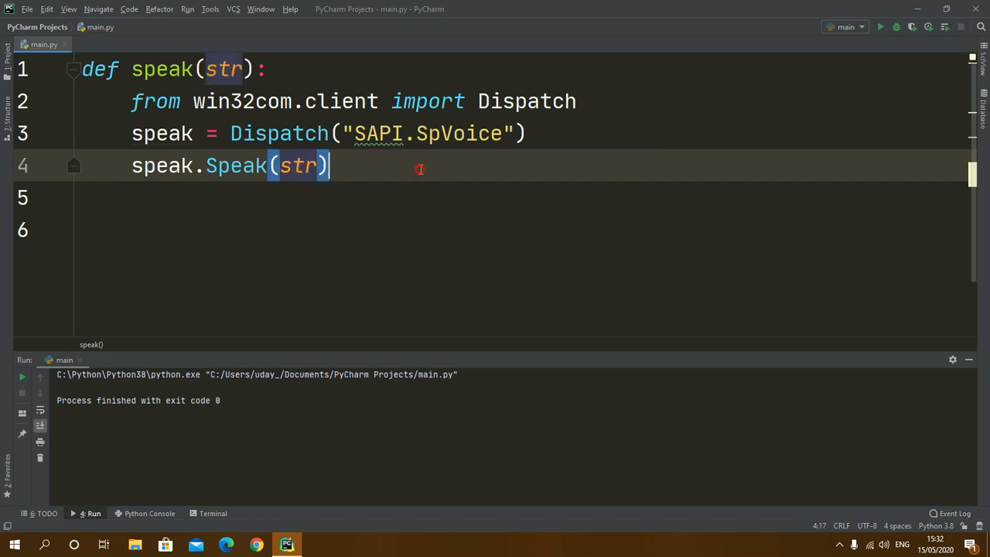
pyautogui.press('enter')
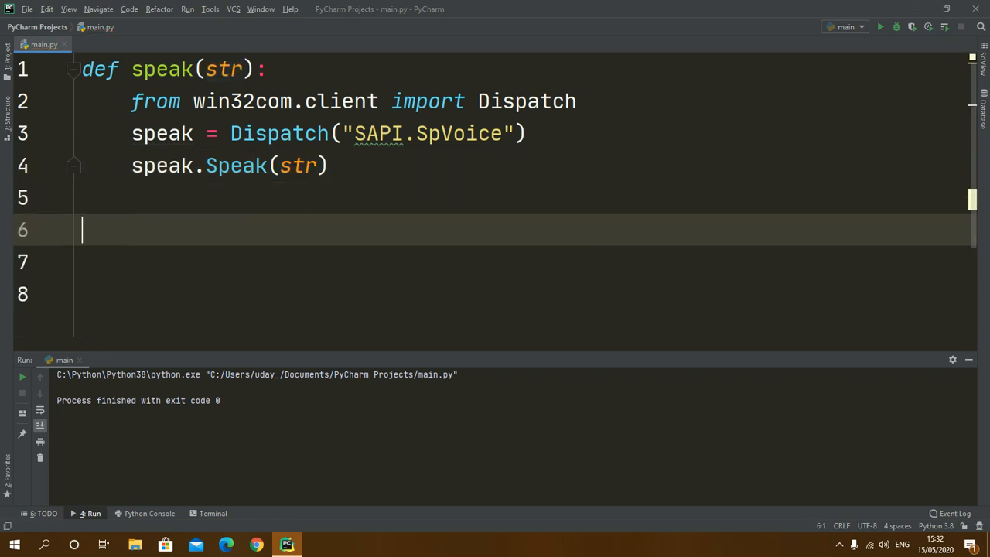
# Call speak("Hello Everyone, what's going on ?") below the function.
pyautogui.write('speak()')
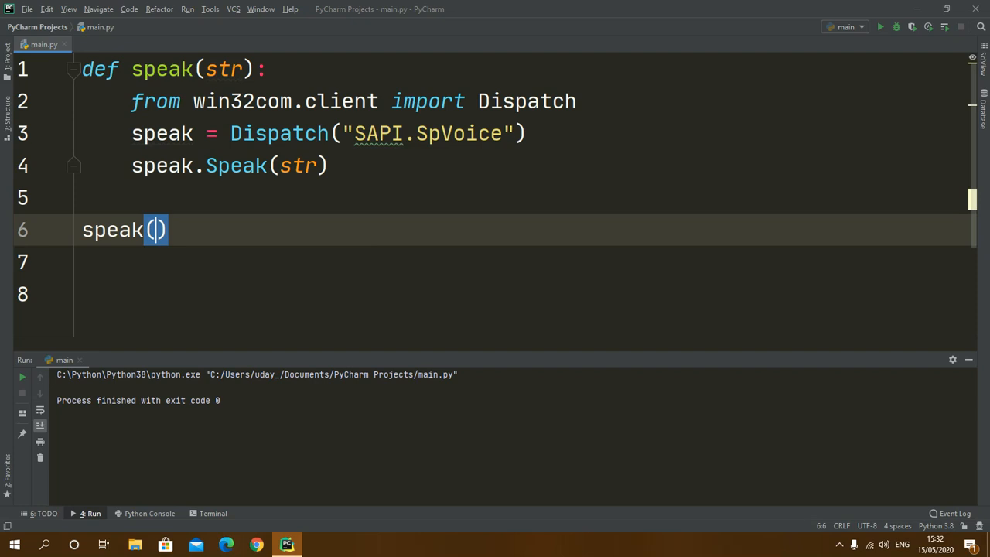
pyautogui.click(159, 230)
pyautogui.write('"')
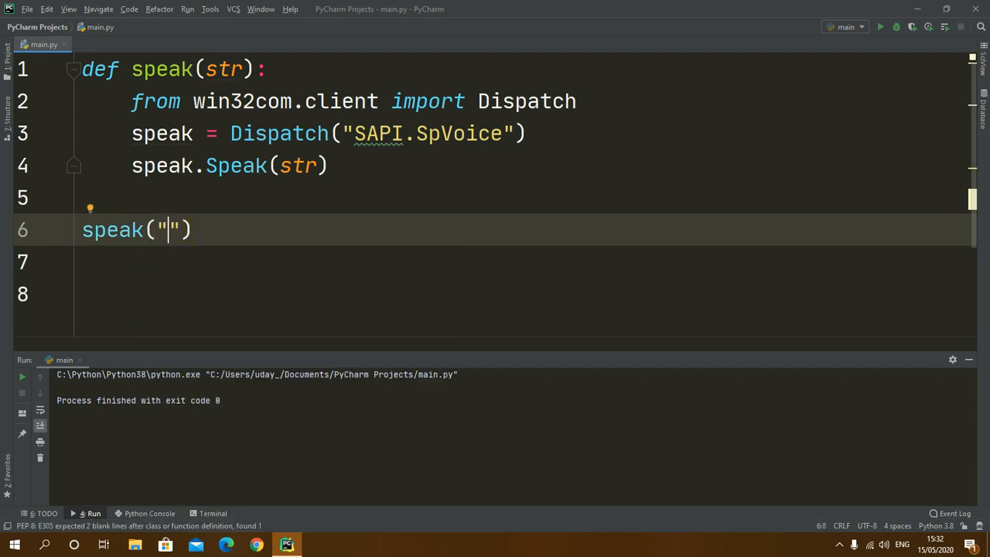
pyautogui.write('Hello Everyone,')
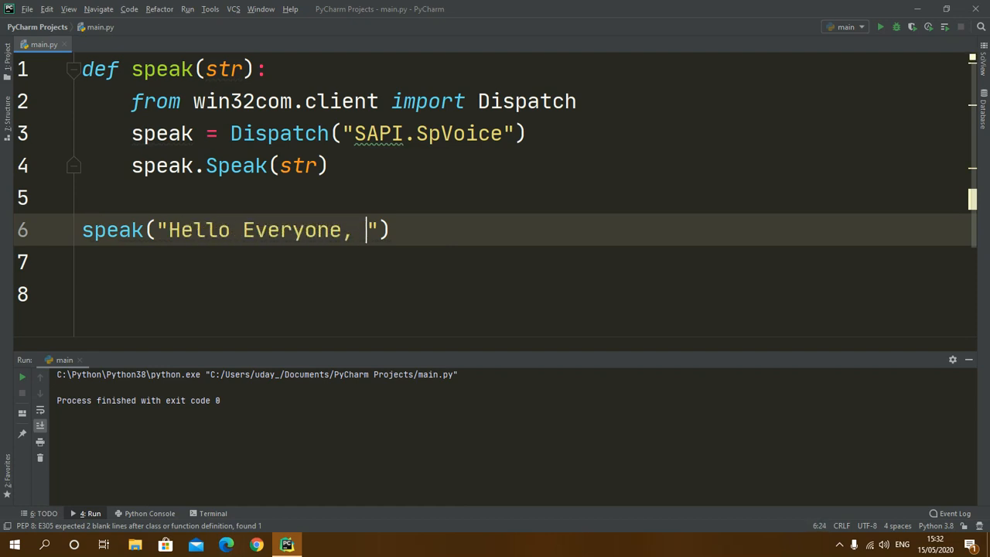
pyautogui.write("what's")
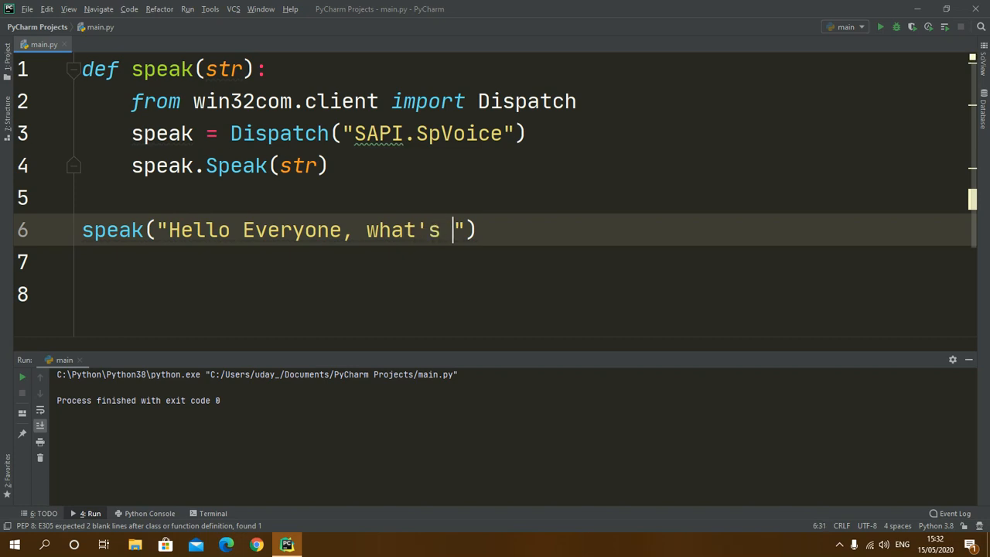
pyautogui.write('going on')
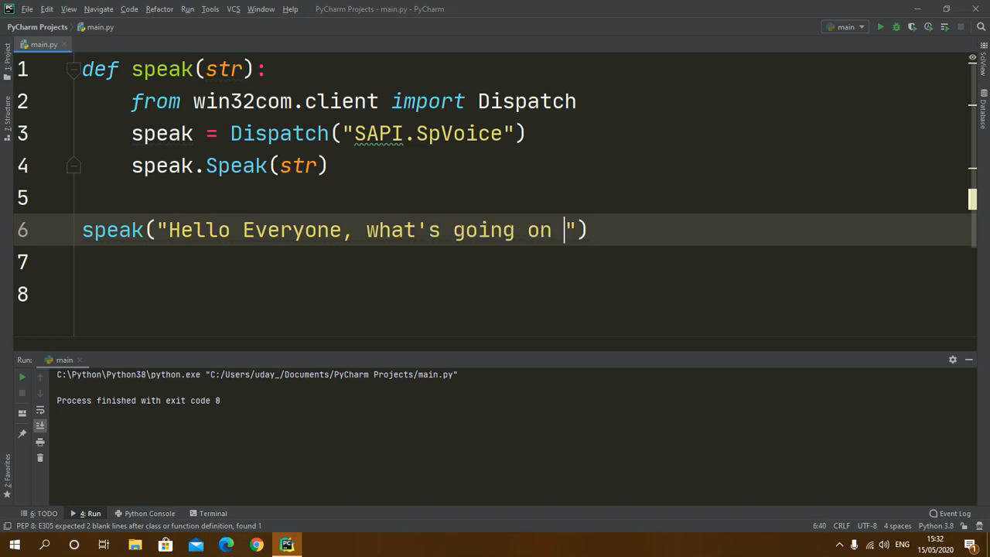
pyautogui.write('..')
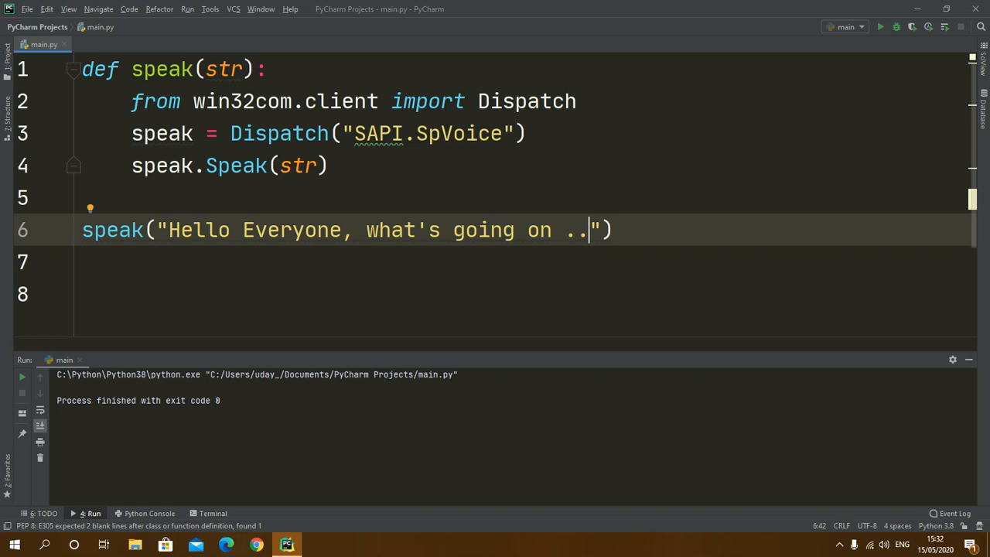
pyautogui.write('?')
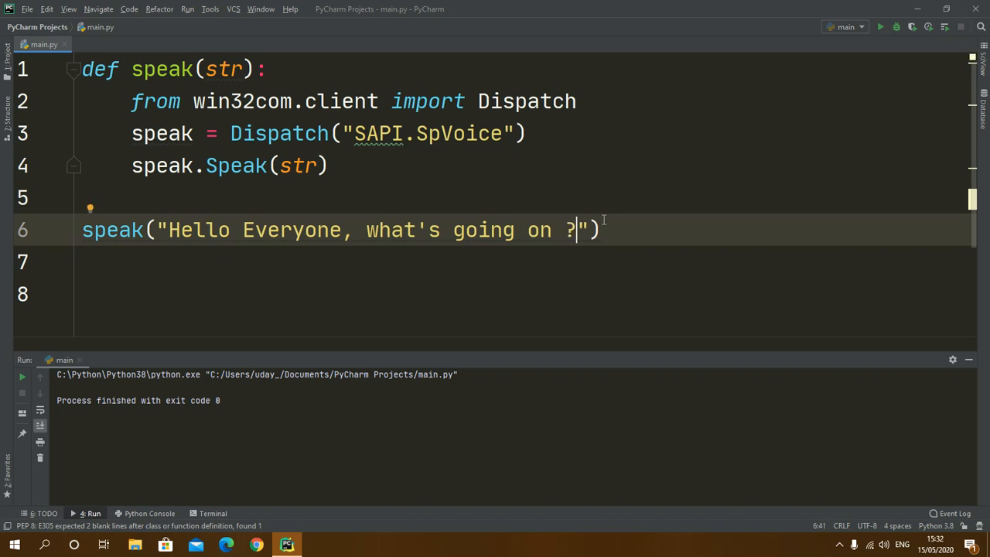
# Rerun main.py with the new greeting, finishing with exit code 0.
pyautogui.click(600, 230)
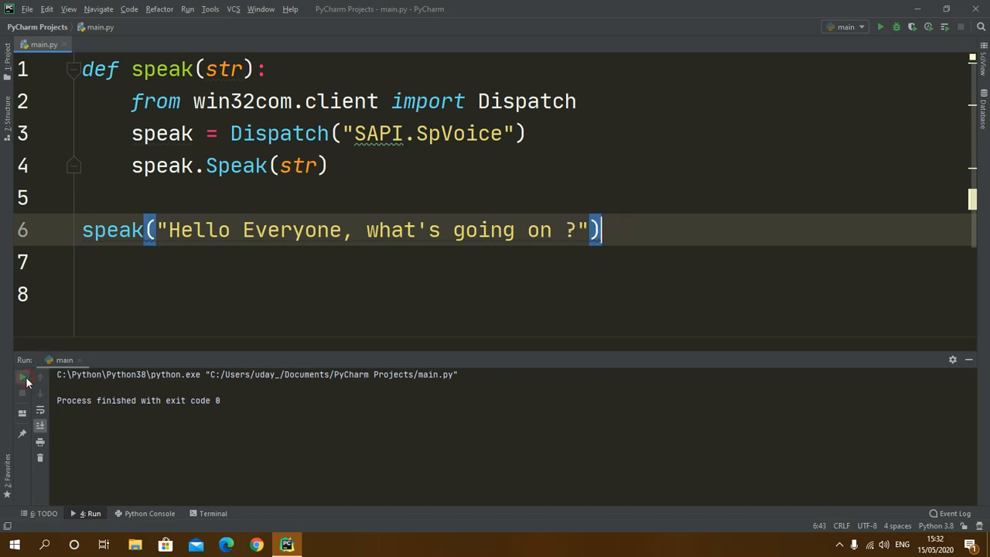
pyautogui.click(23, 377)
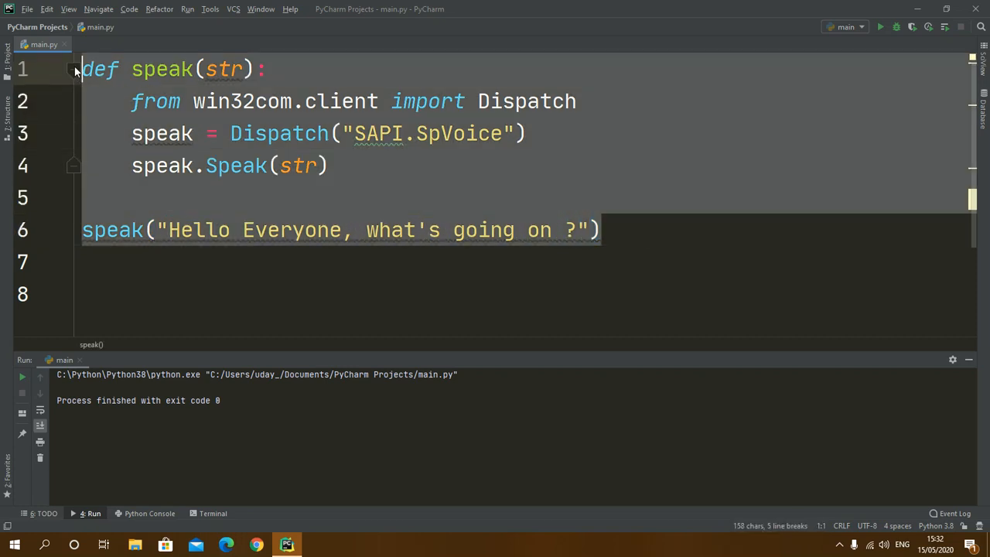
pyautogui.click(599, 229)
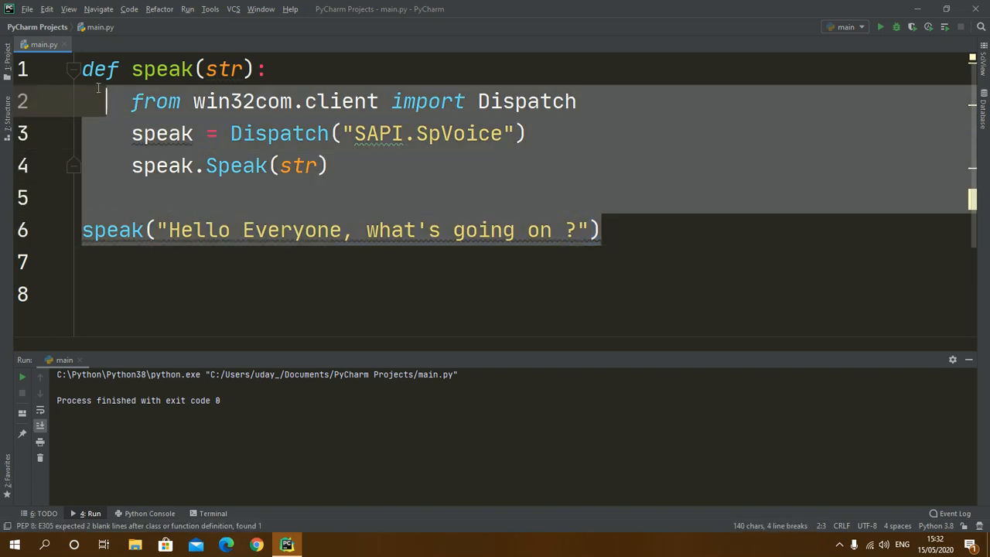
pyautogui.click(621, 230)
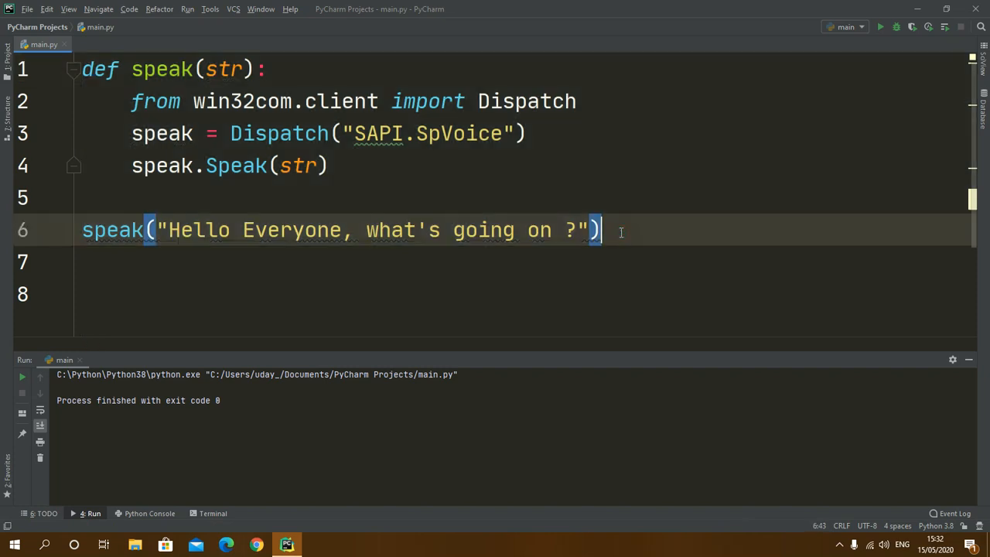